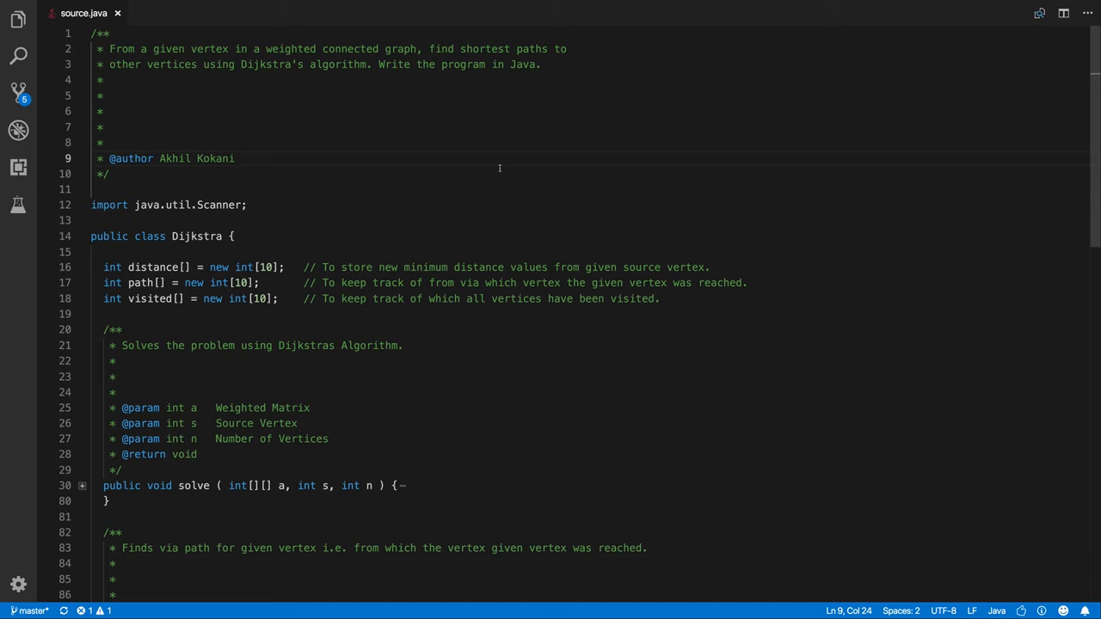
Walk through main(): select the matrix a declaration, then the solve, display and scanner-close calls.
scroll(down, 3)
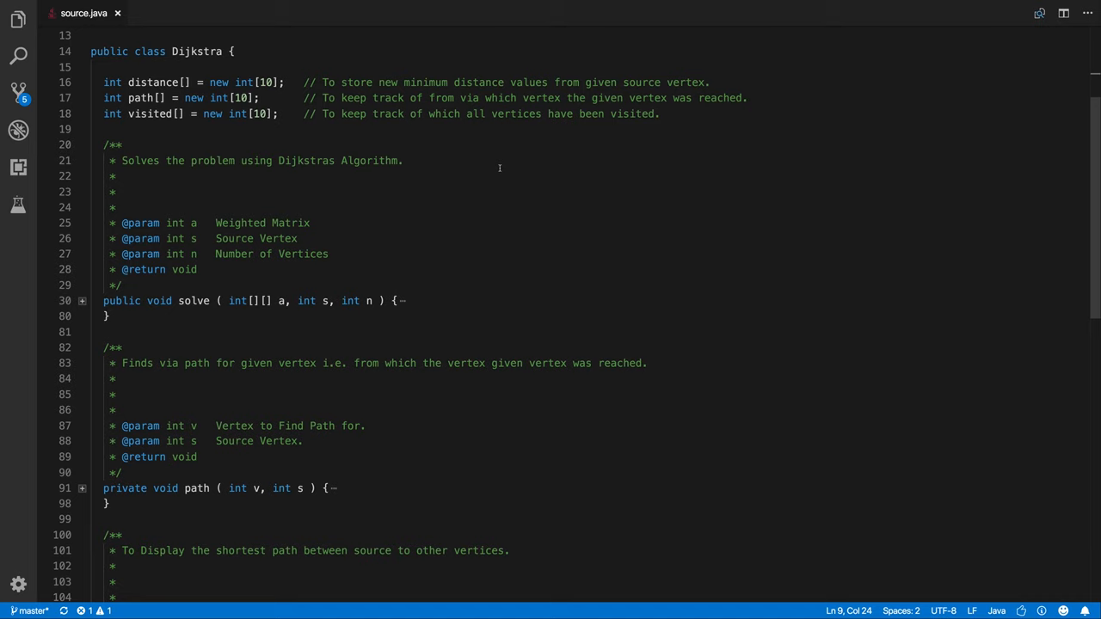
scroll(down, 3)
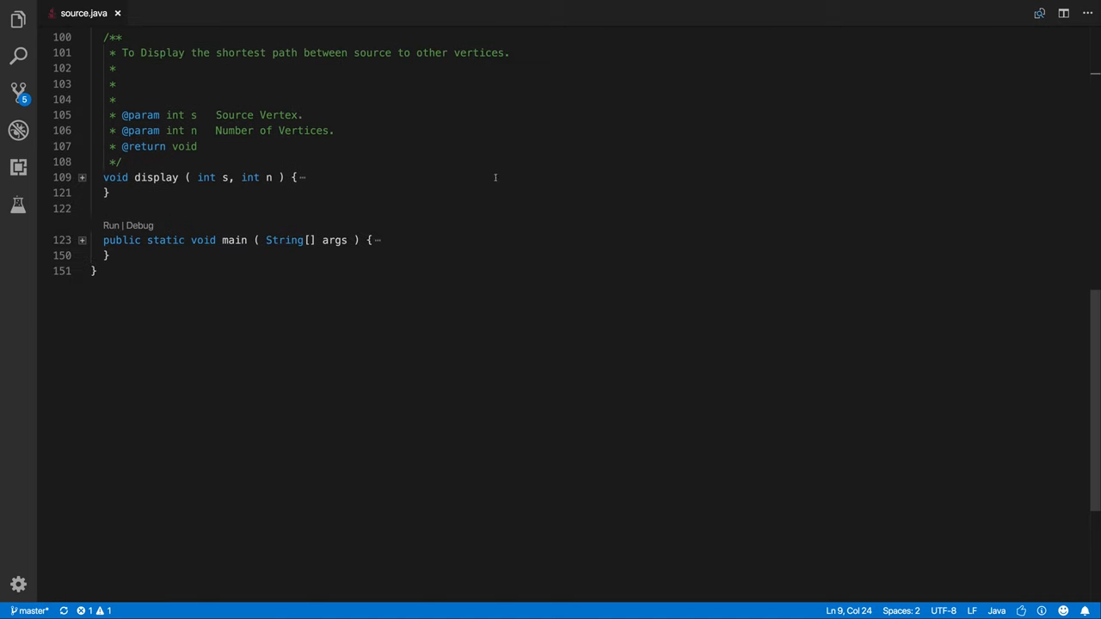
scroll(up, 3)
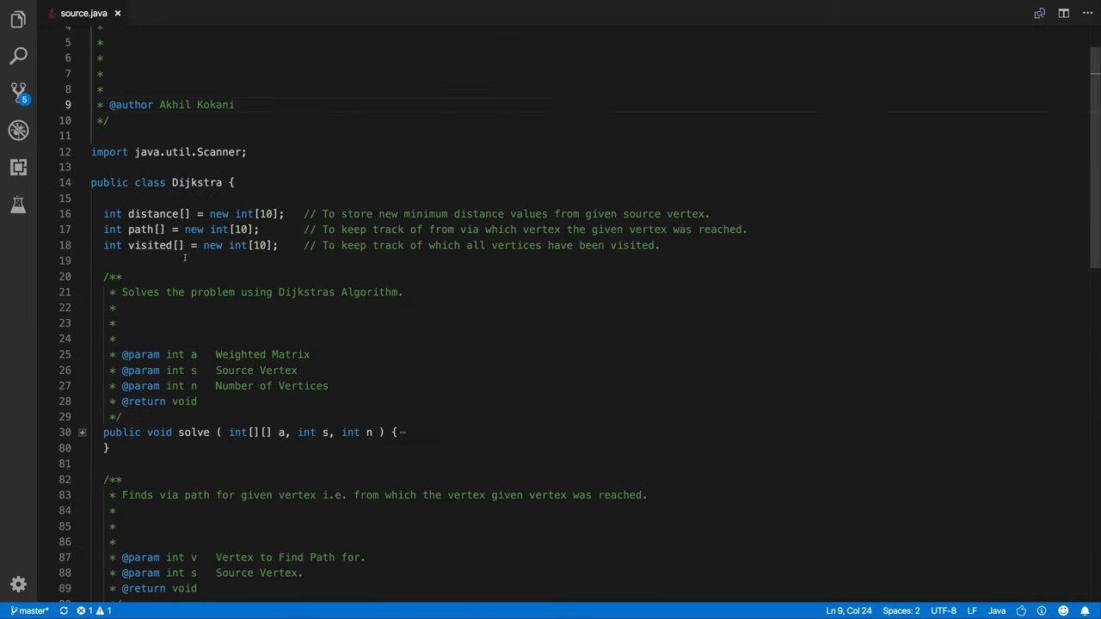
scroll(down, 3)
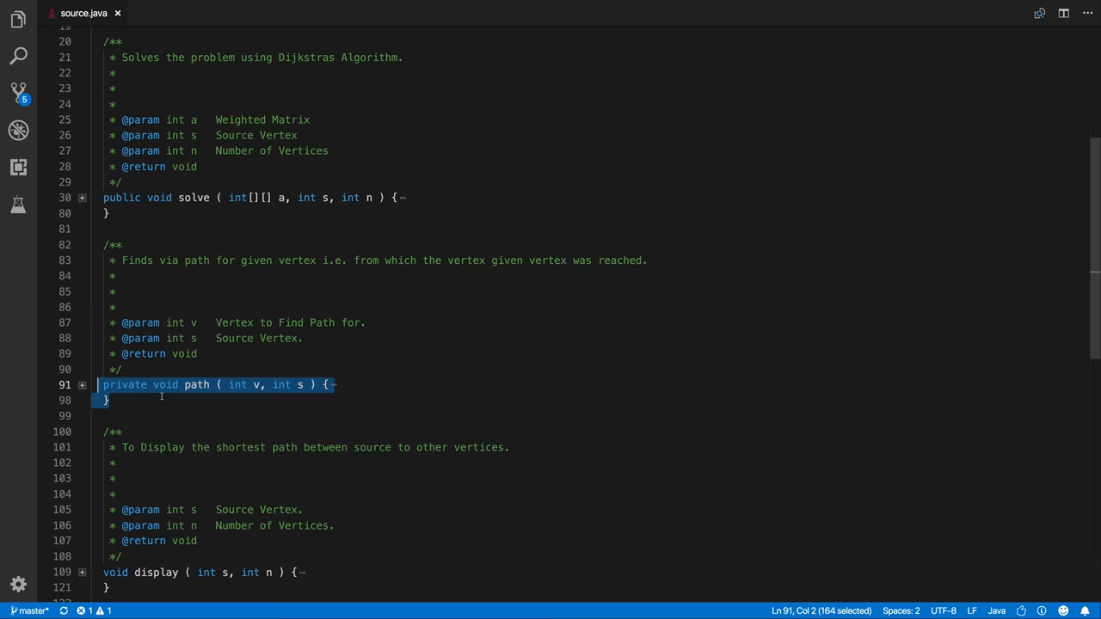
scroll(up, 3)
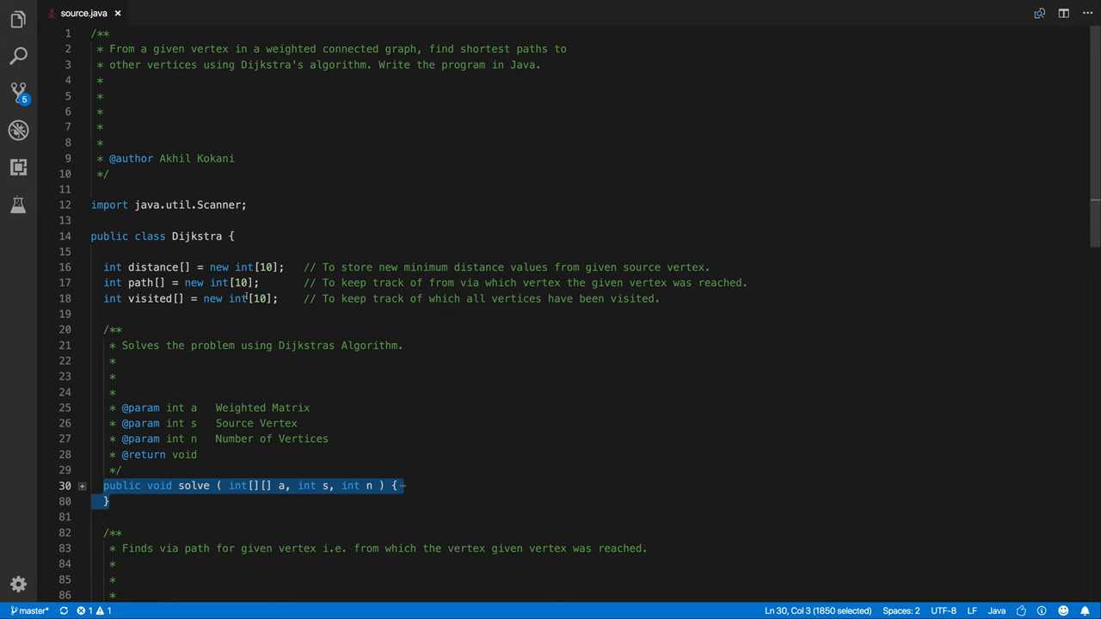
scroll(down, 3)
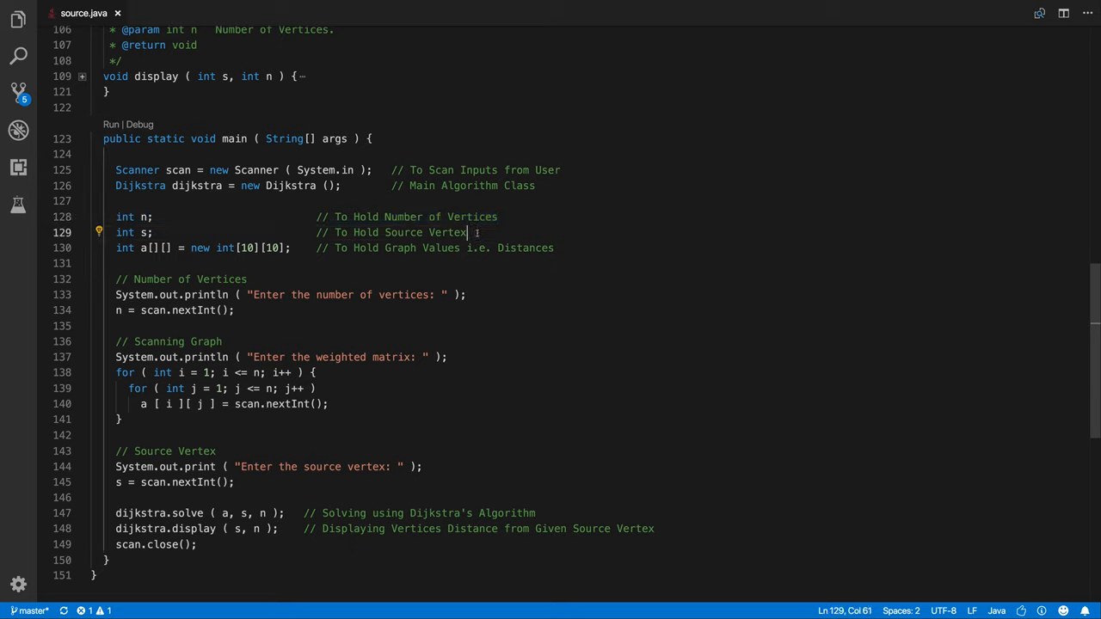
scroll(down, 3)
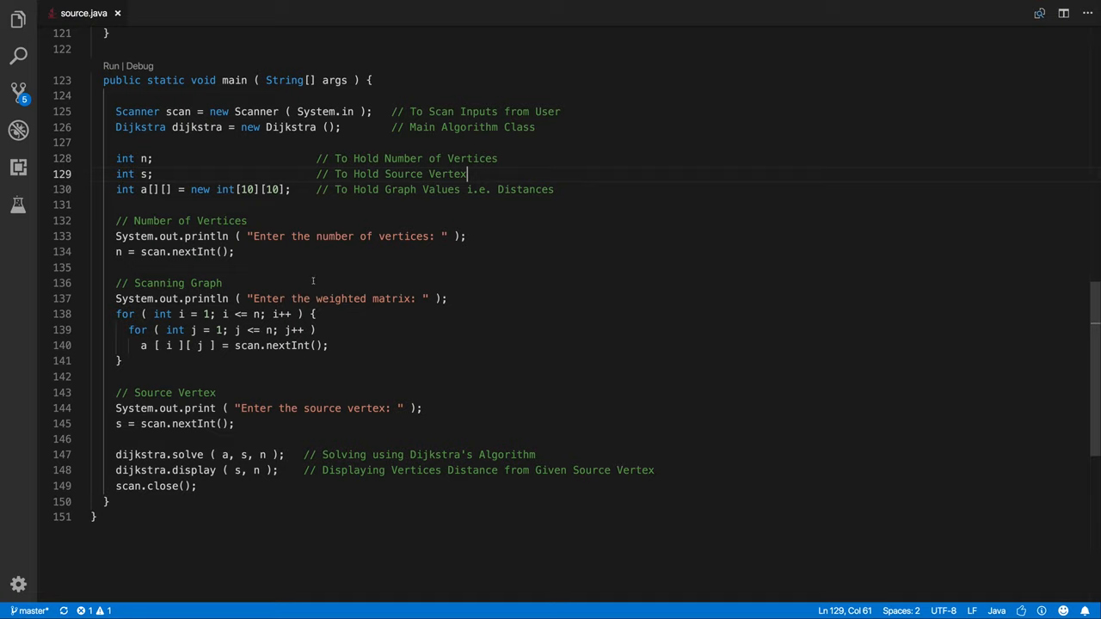
drag(116, 220, 234, 251)
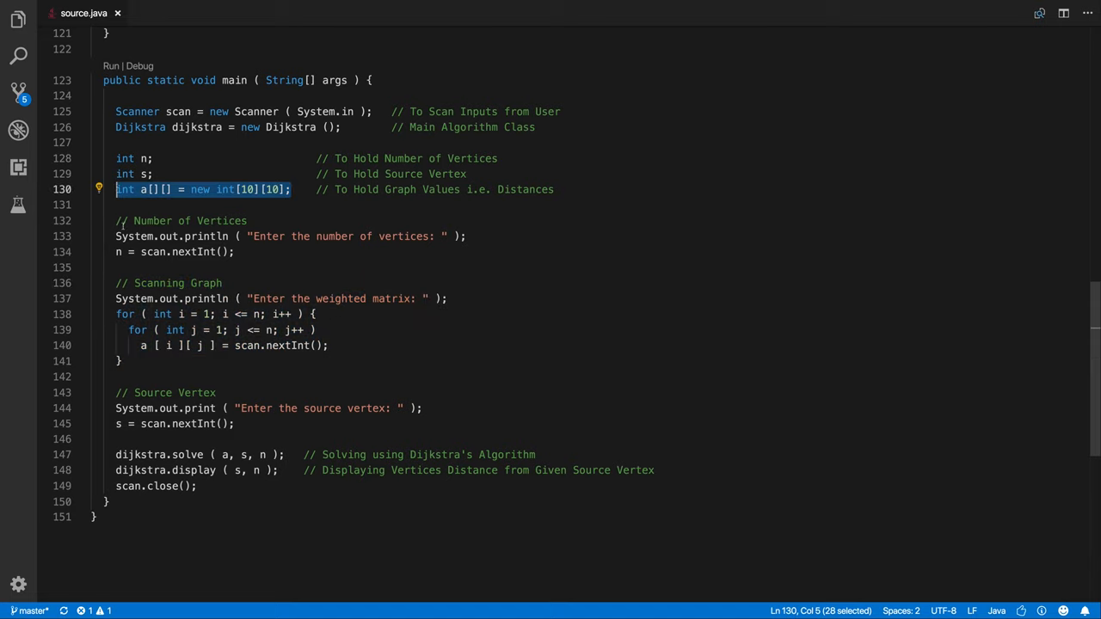
scroll(down, 3)
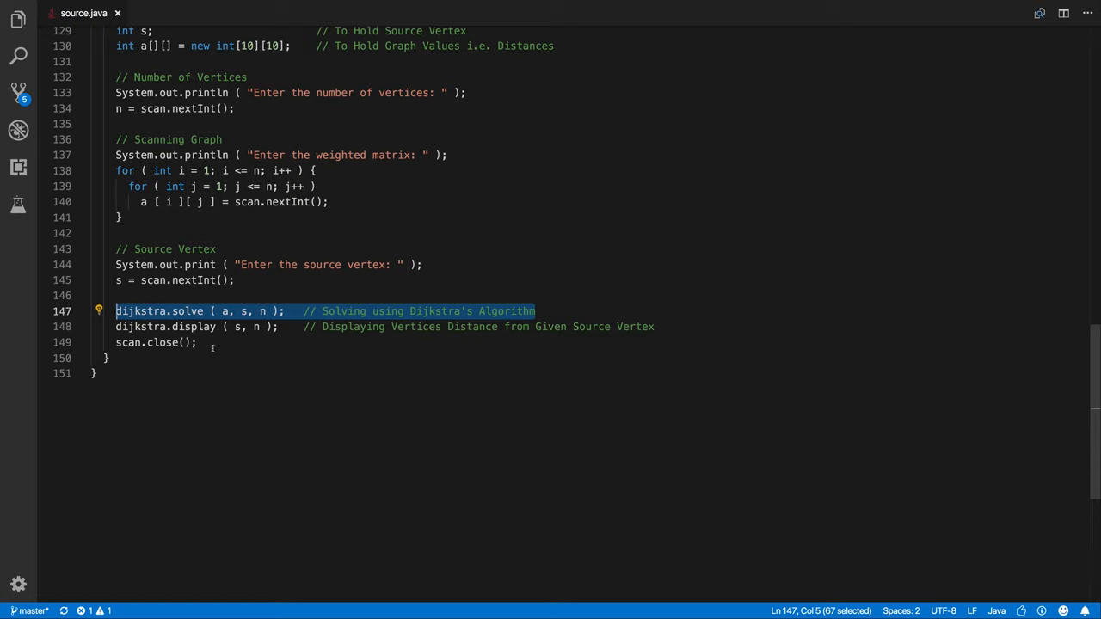
click(252, 326)
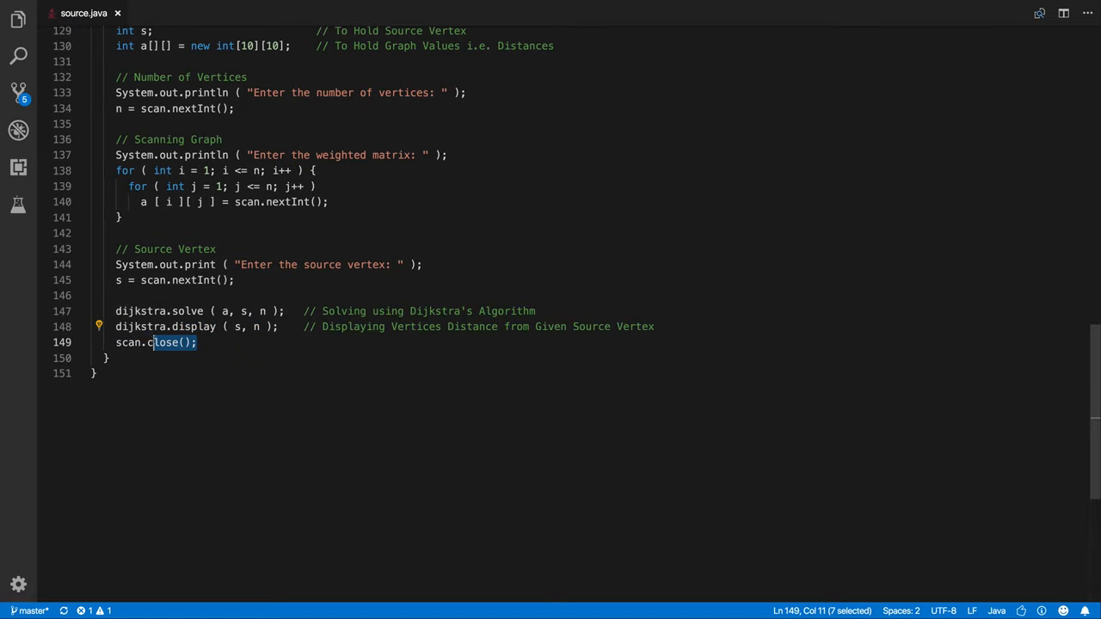
click(105, 358)
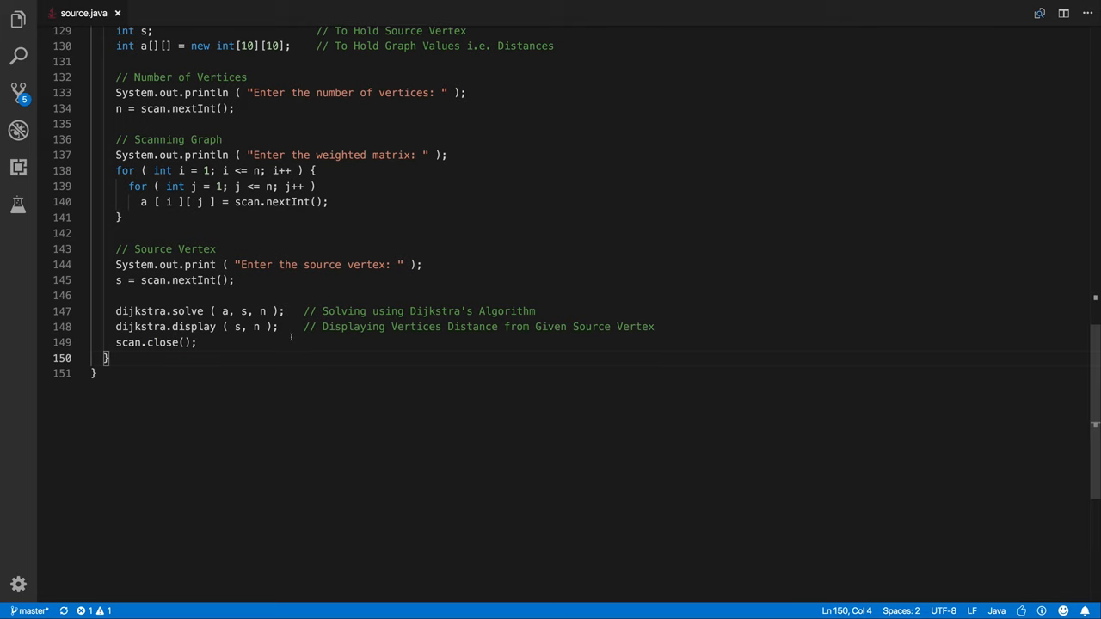
Scroll to the class top and select the path and visited array names.
scroll(up, 3)
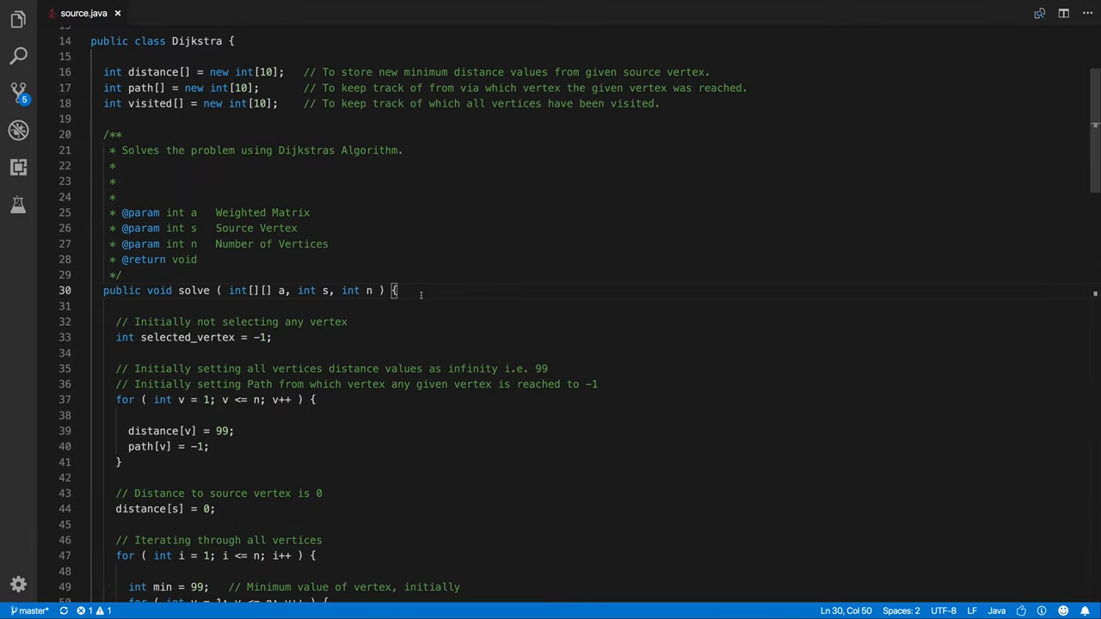
scroll(up, 3)
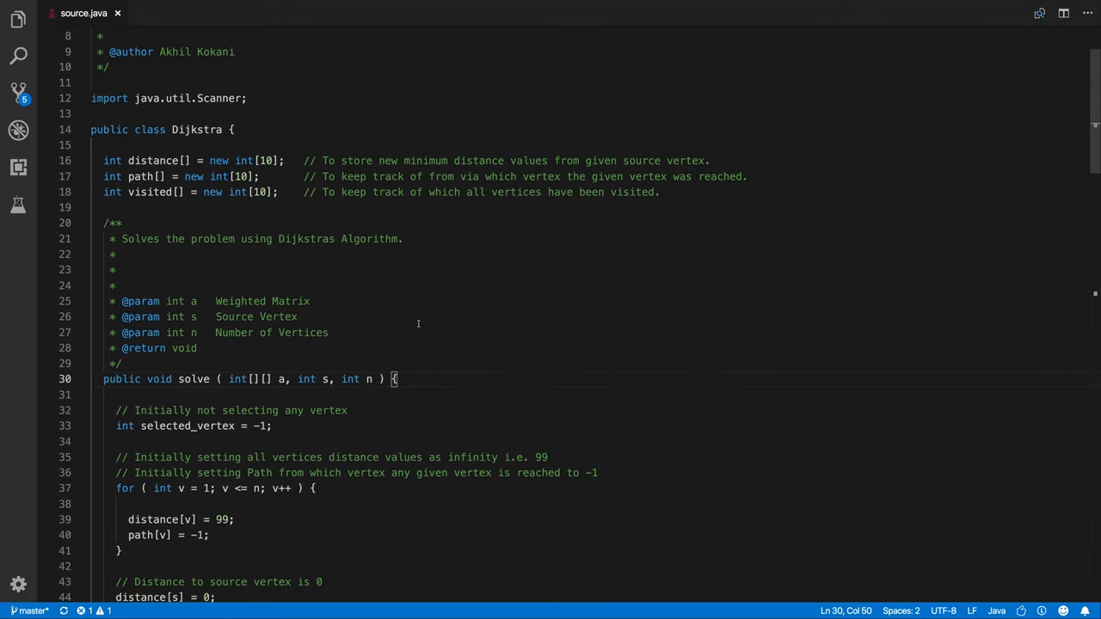
scroll(up, 3)
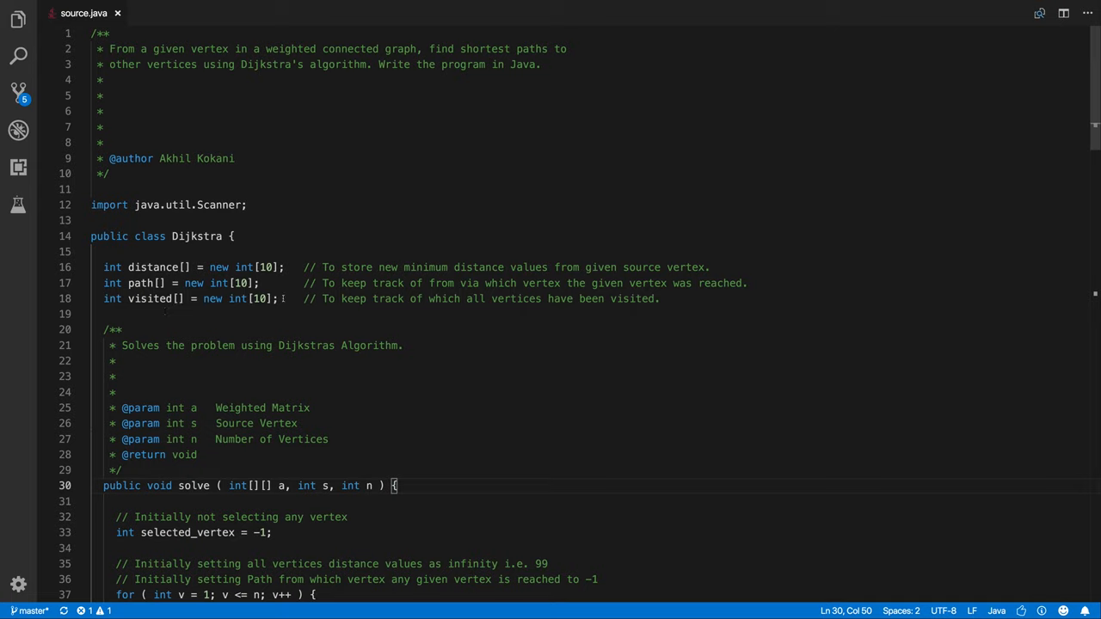
double_click(153, 267)
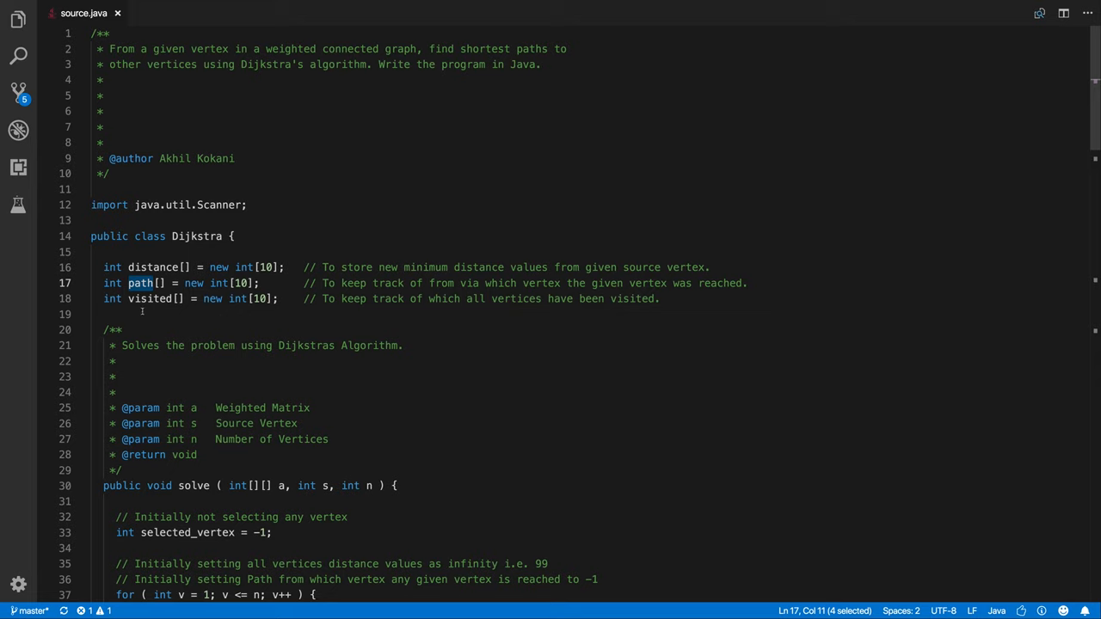
double_click(150, 298)
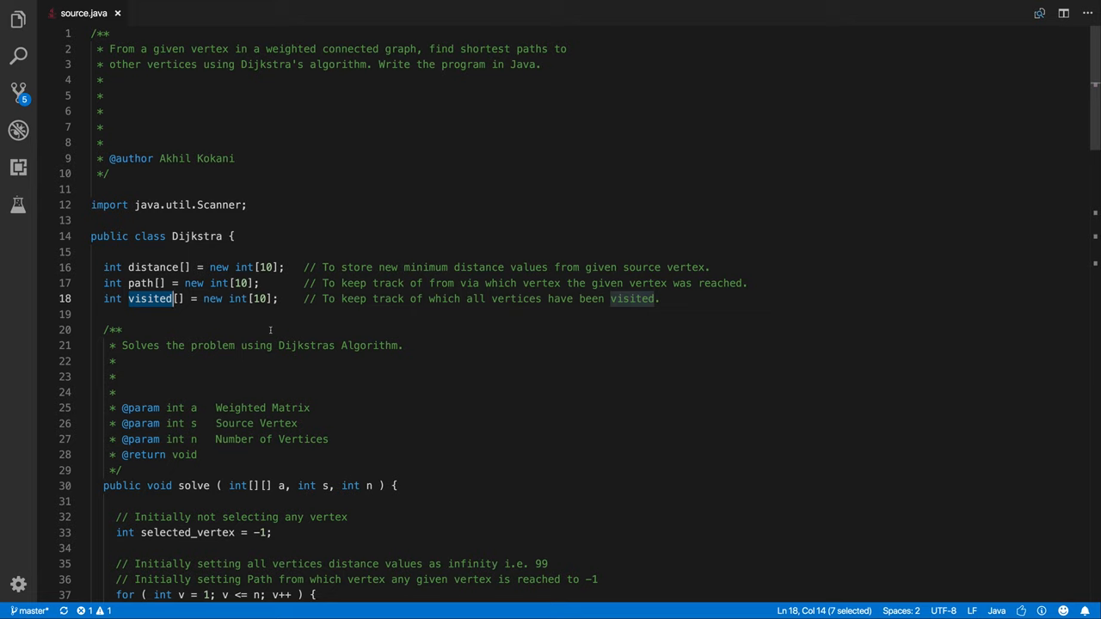
scroll(down, 3)
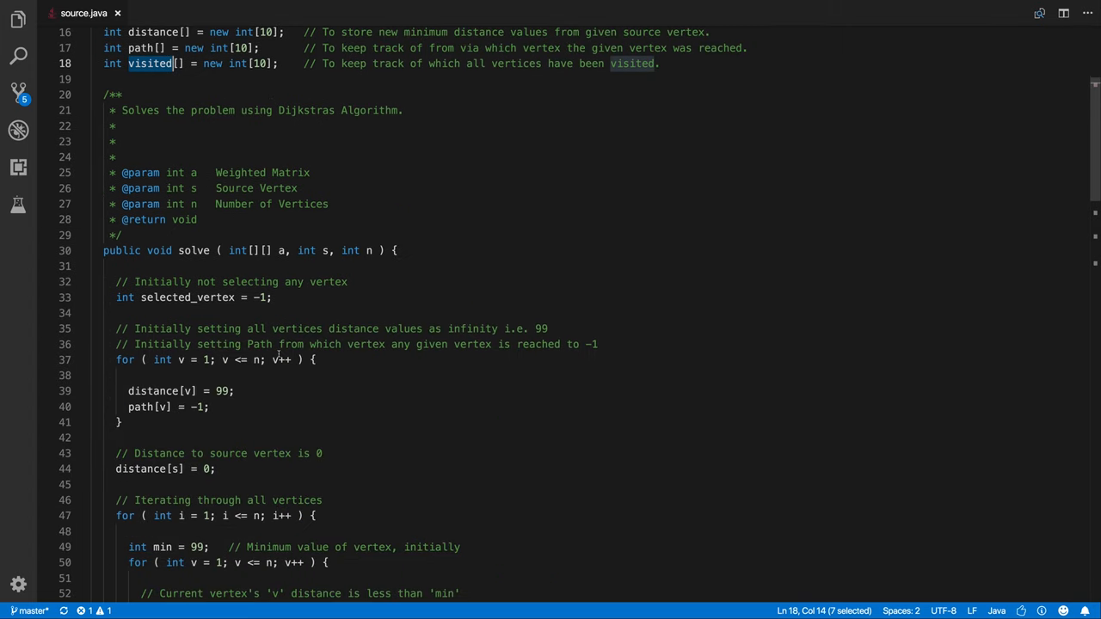
scroll(down, 3)
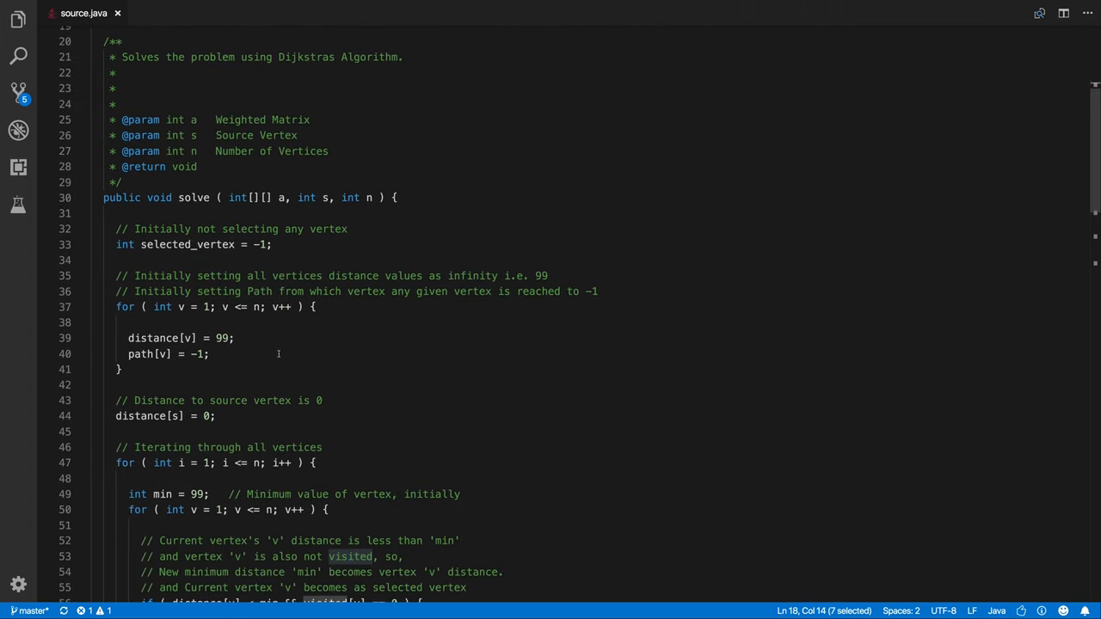
mouse_move(410, 197)
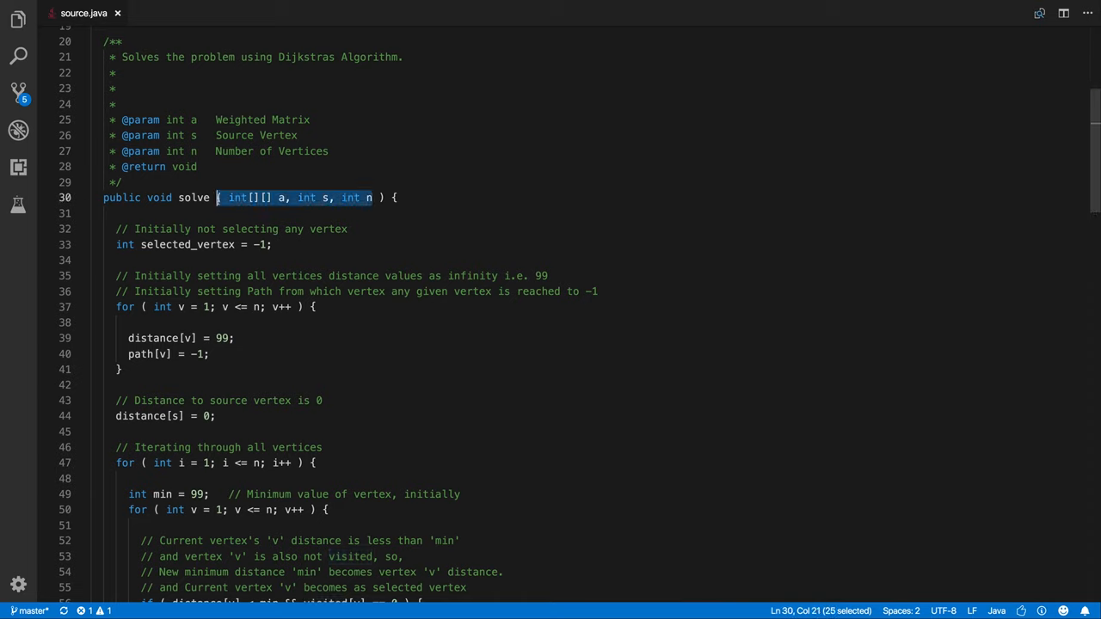
click(286, 197)
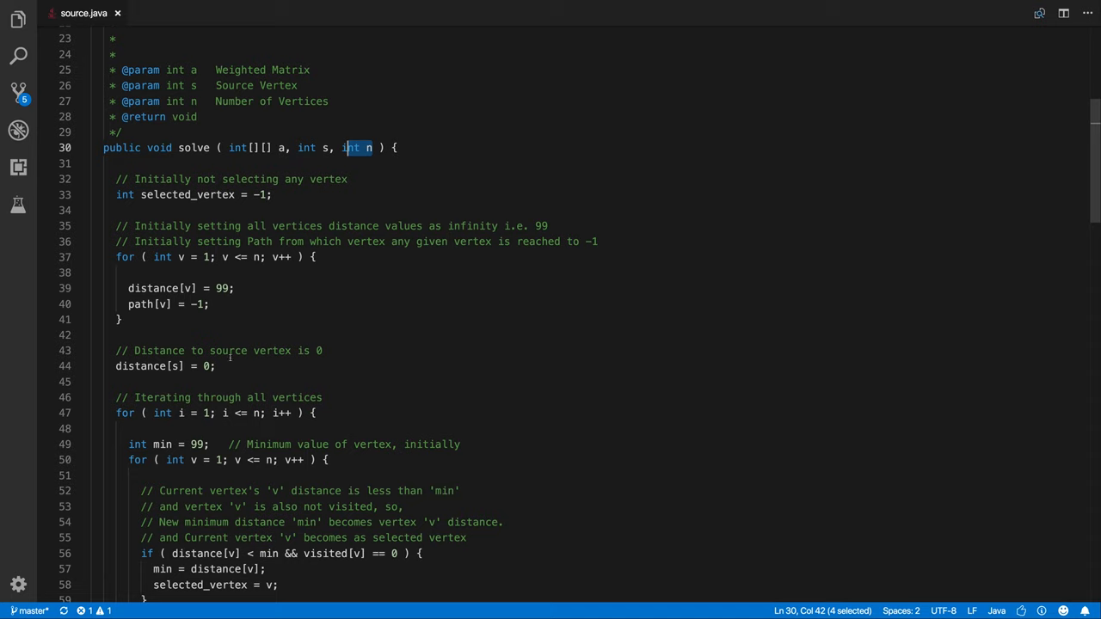
click(210, 303)
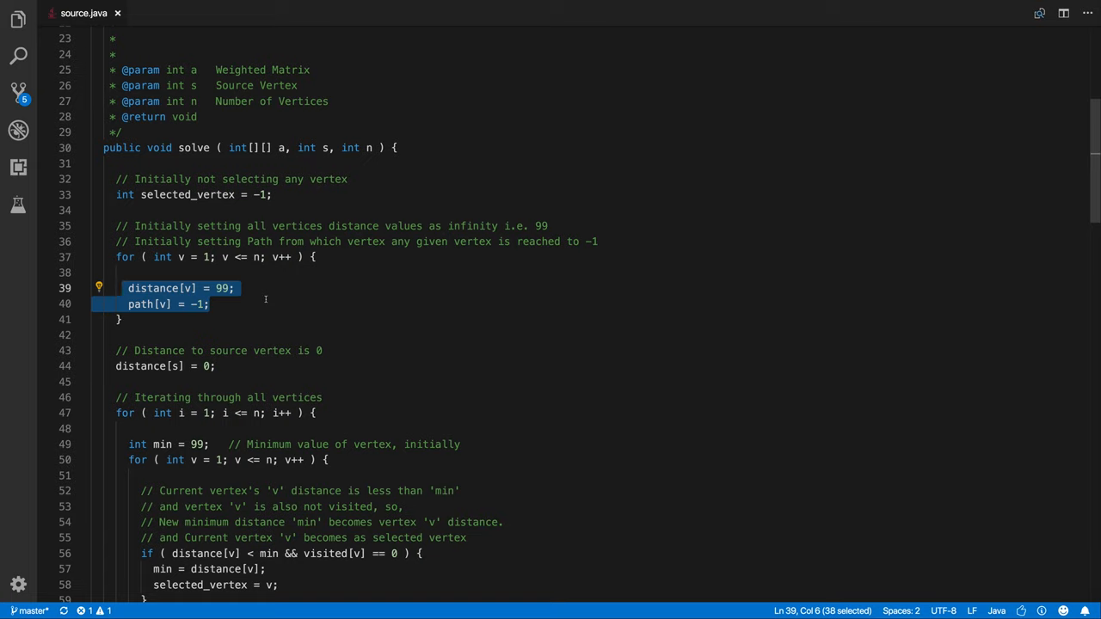
click(210, 305)
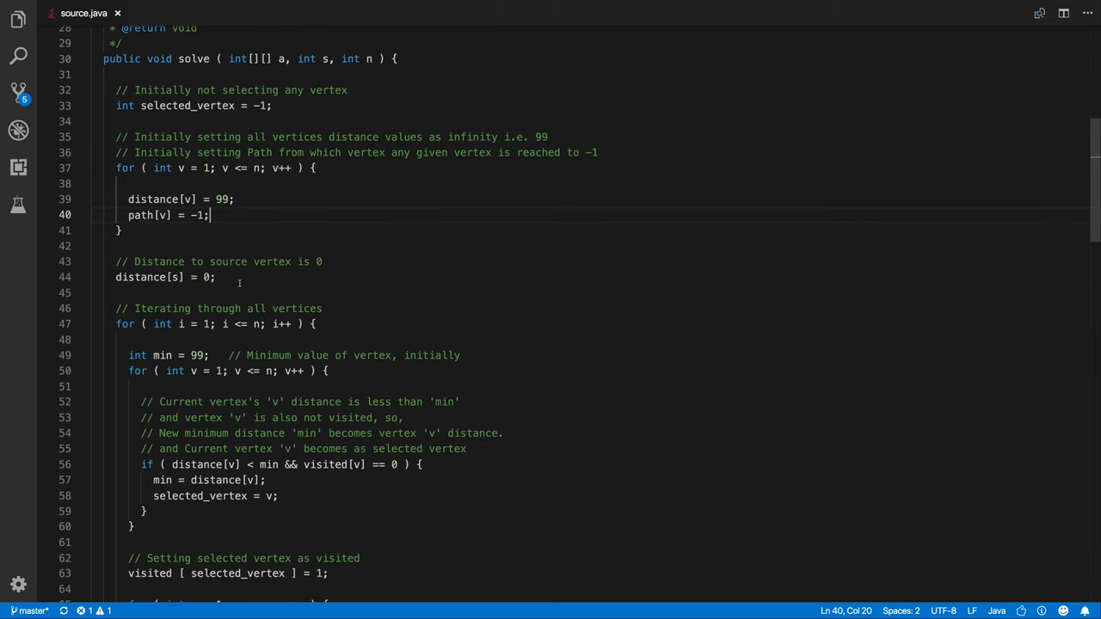
click(220, 277)
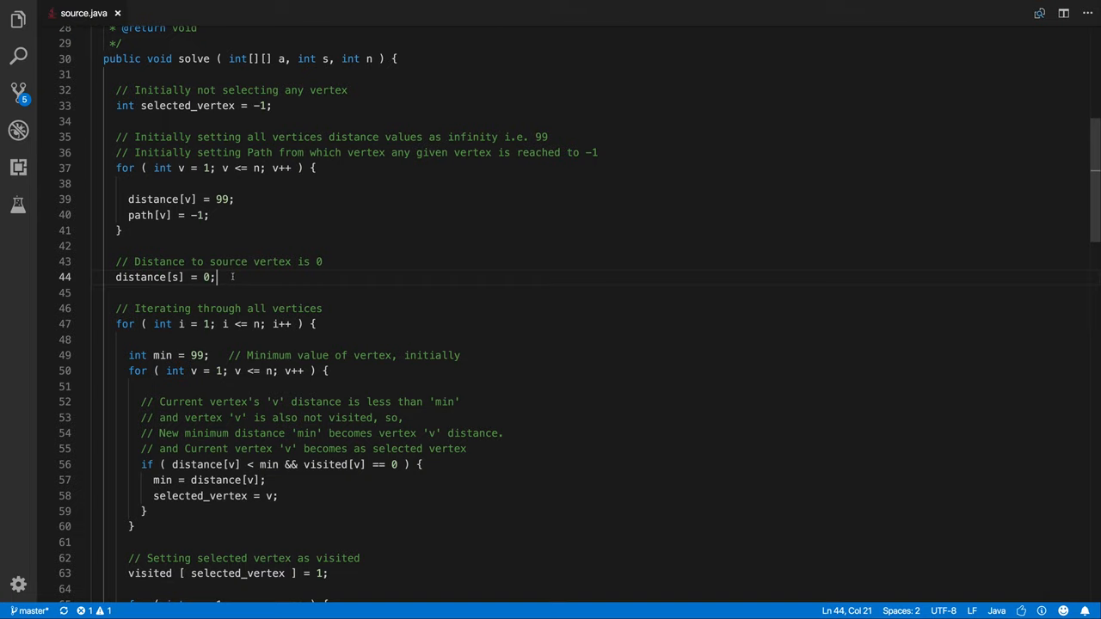
scroll(down, 3)
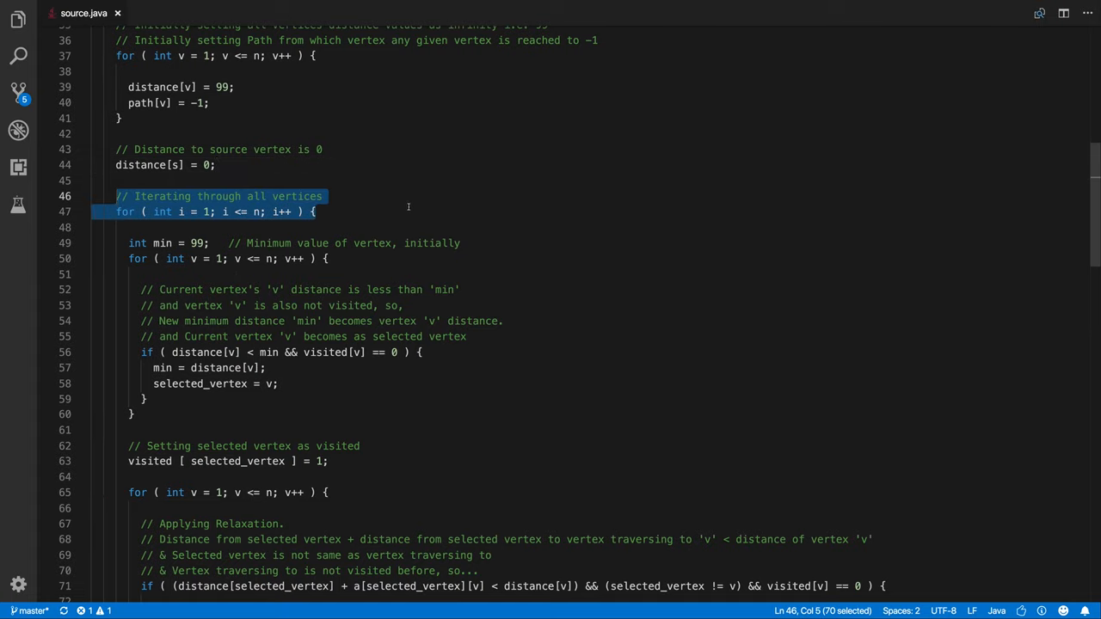
scroll(down, 3)
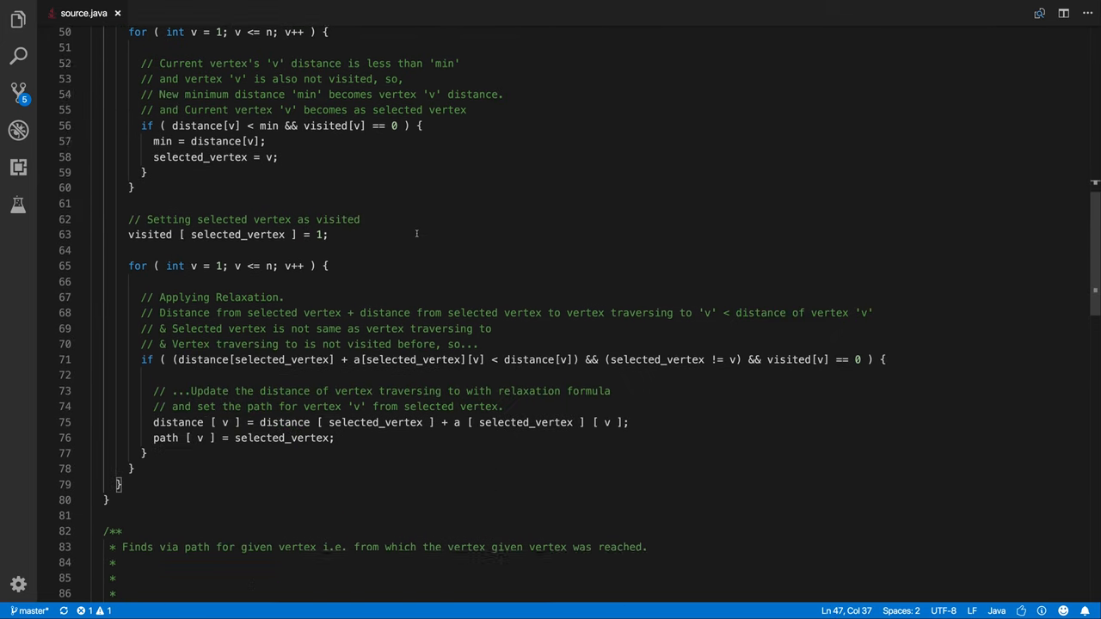
scroll(up, 3)
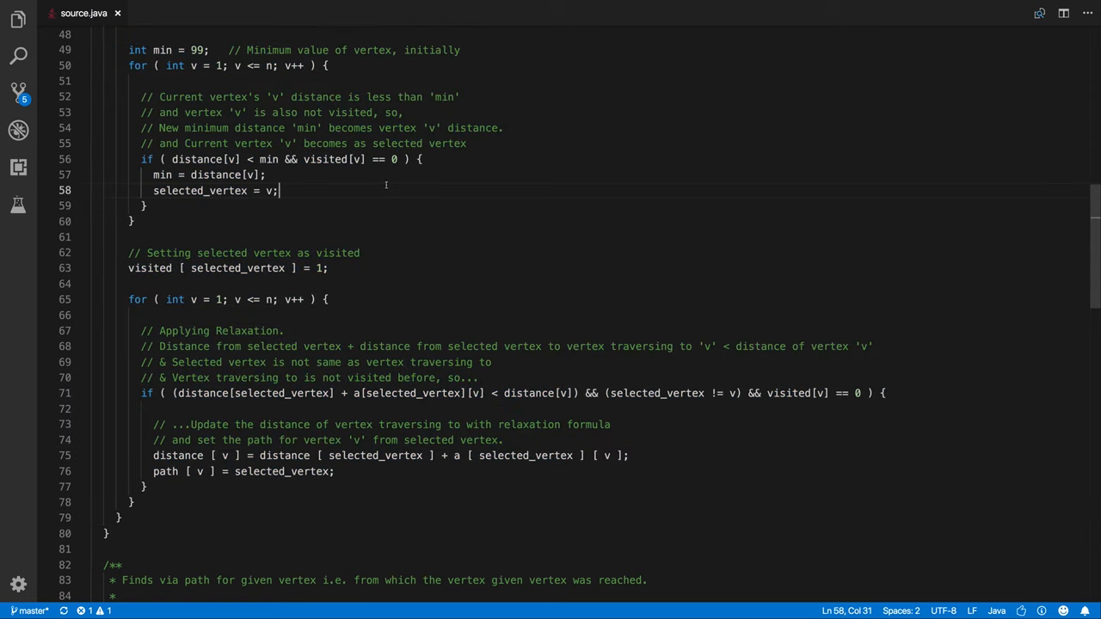
scroll(up, 3)
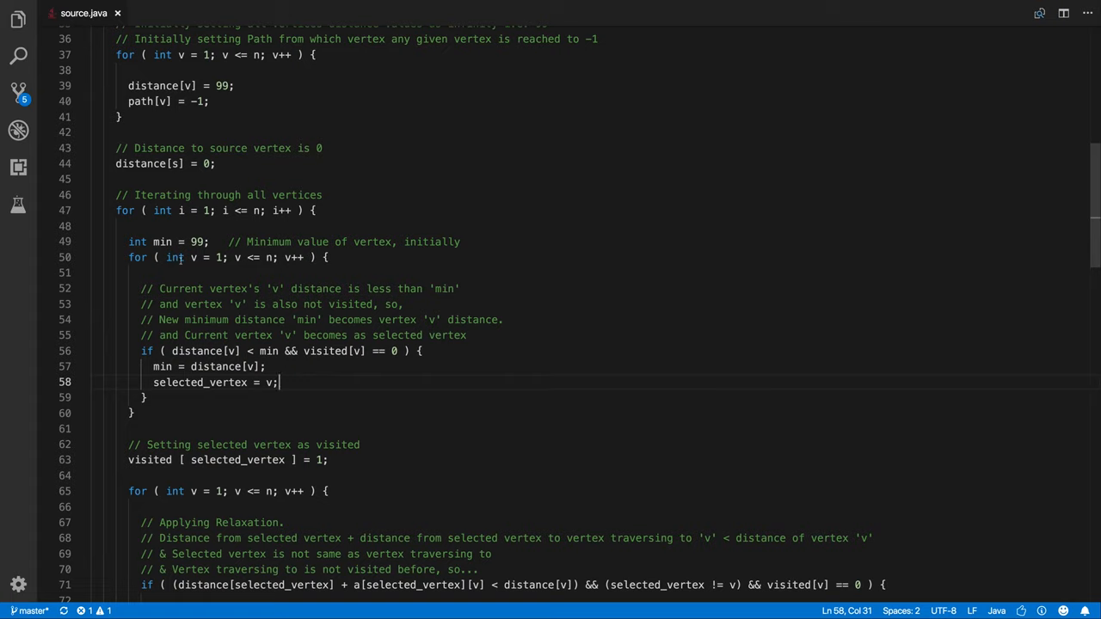
click(129, 241)
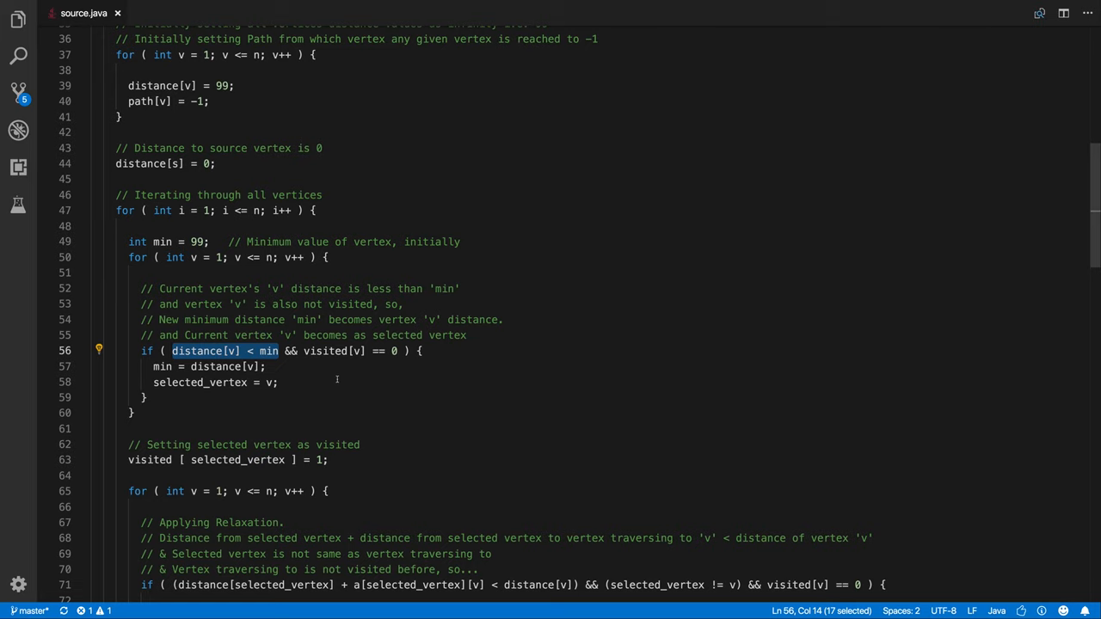
scroll(up, 3)
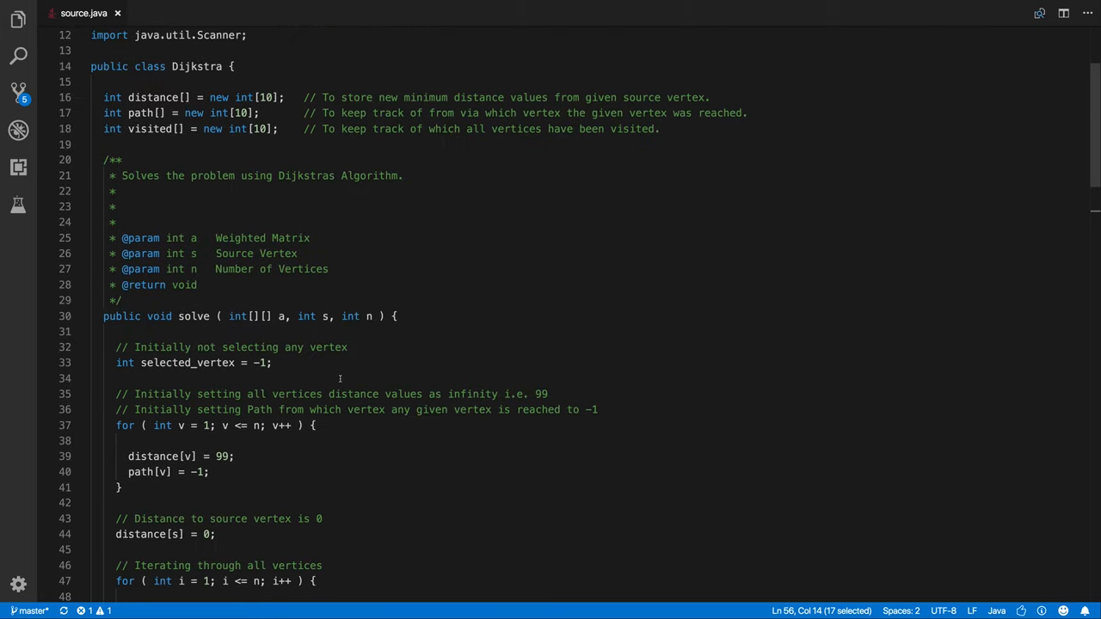
scroll(down, 3)
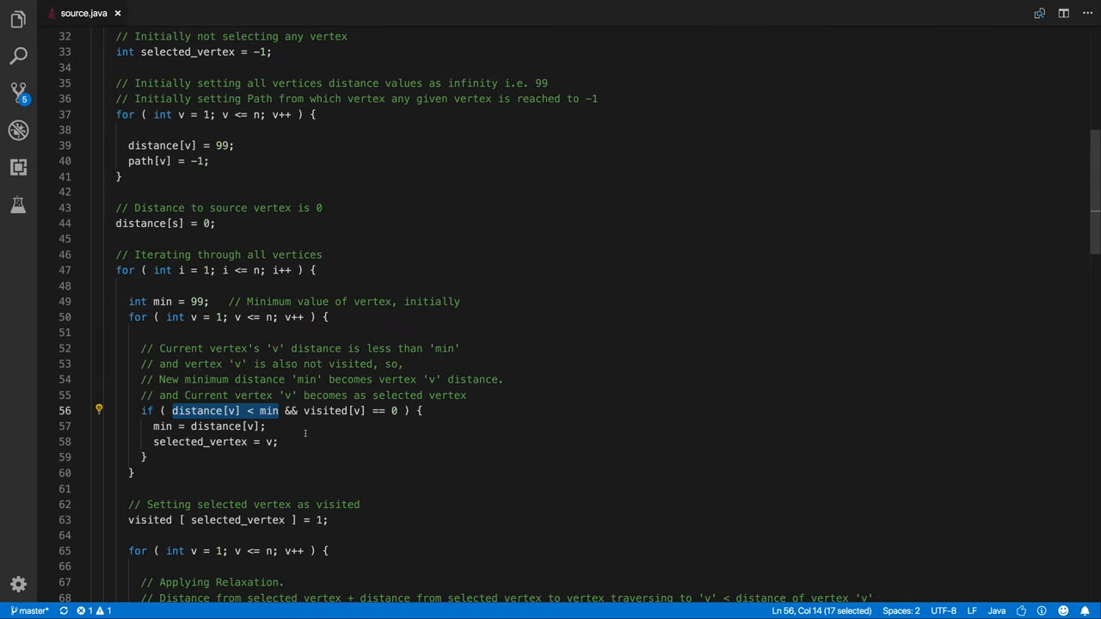
scroll(down, 3)
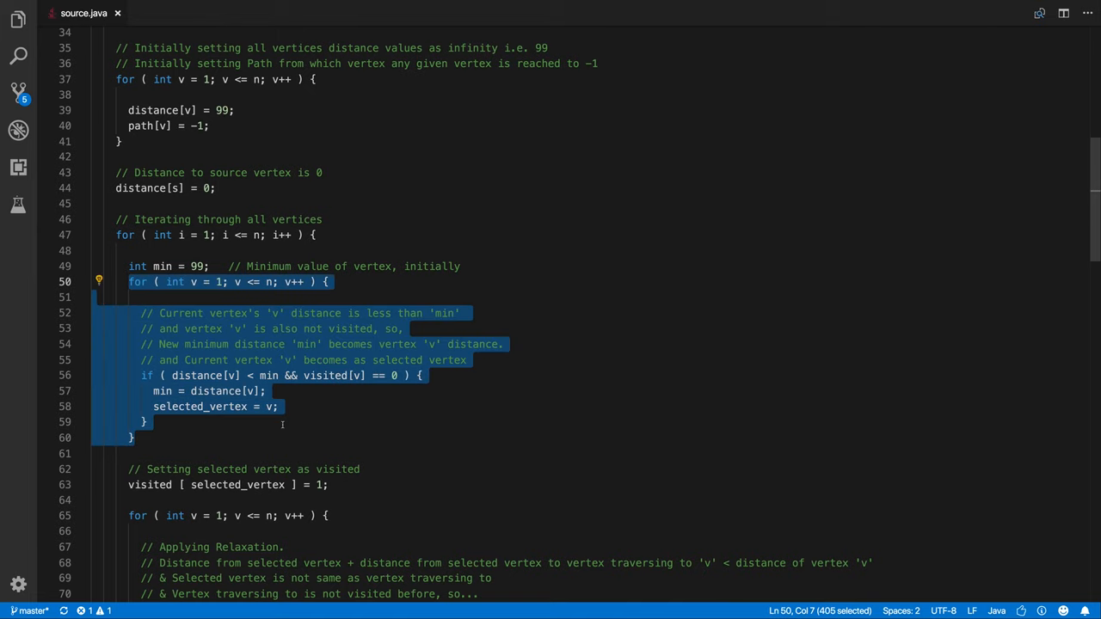
scroll(down, 3)
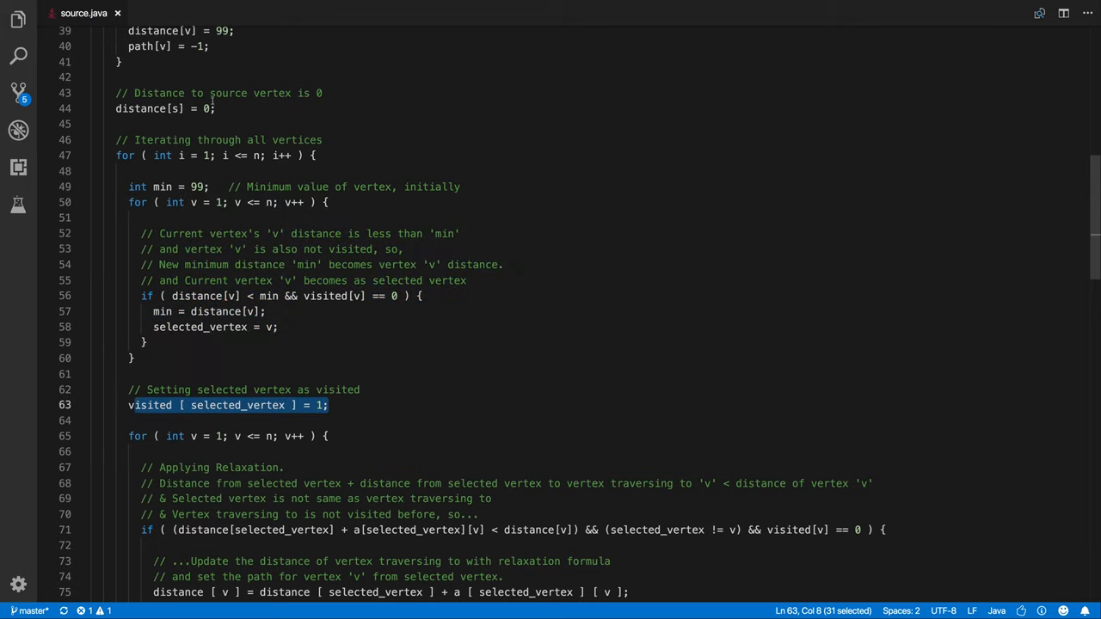
scroll(down, 3)
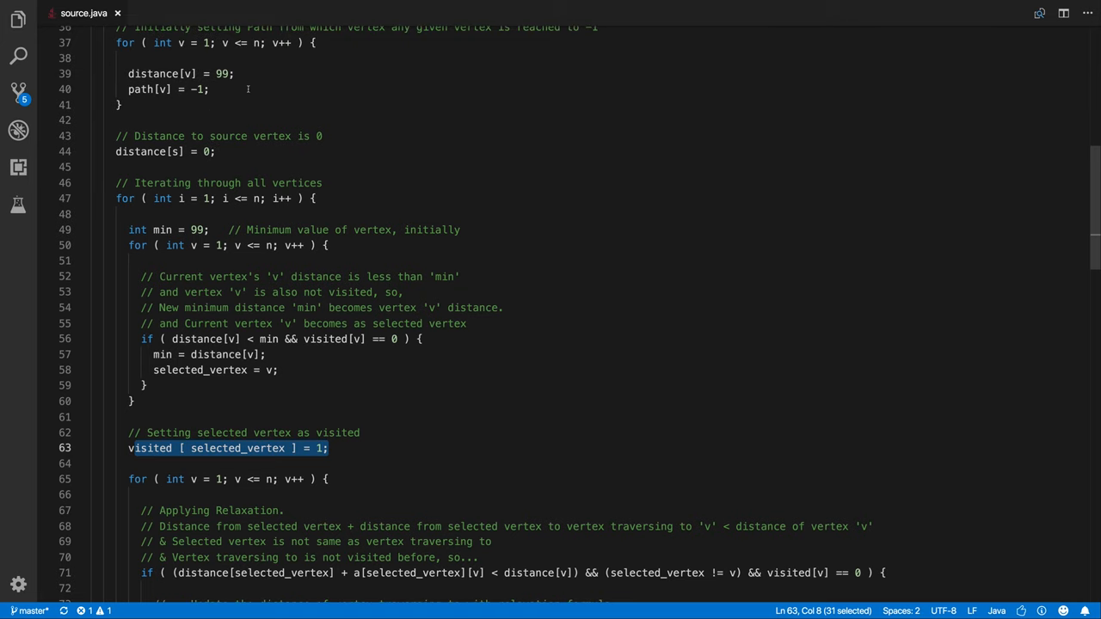
scroll(down, 3)
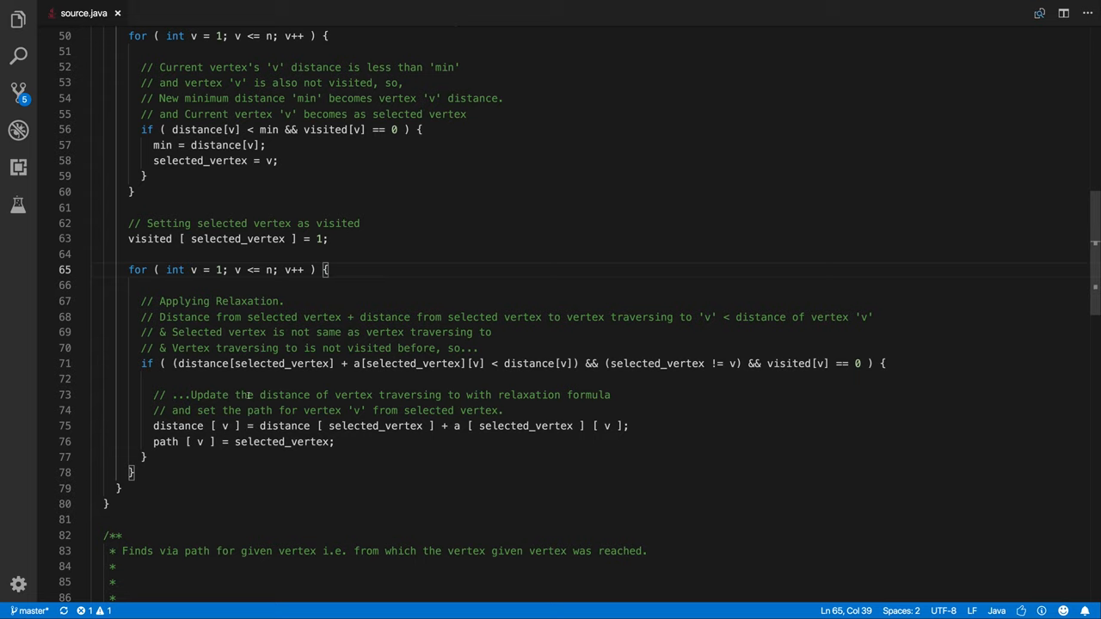
drag(172, 363, 606, 363)
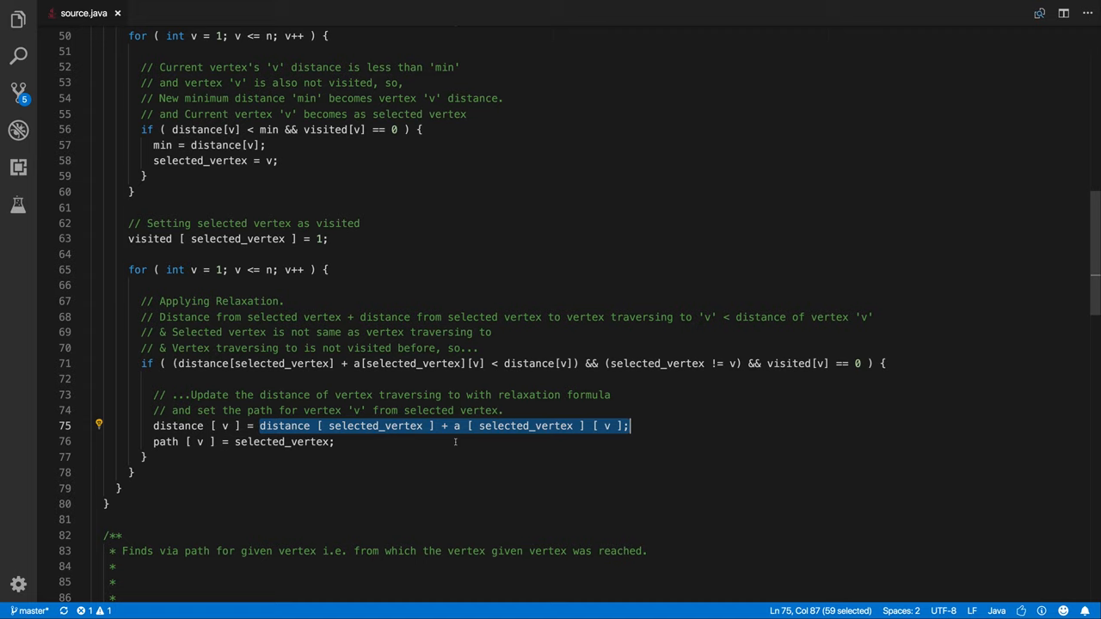
mouse_move(401, 445)
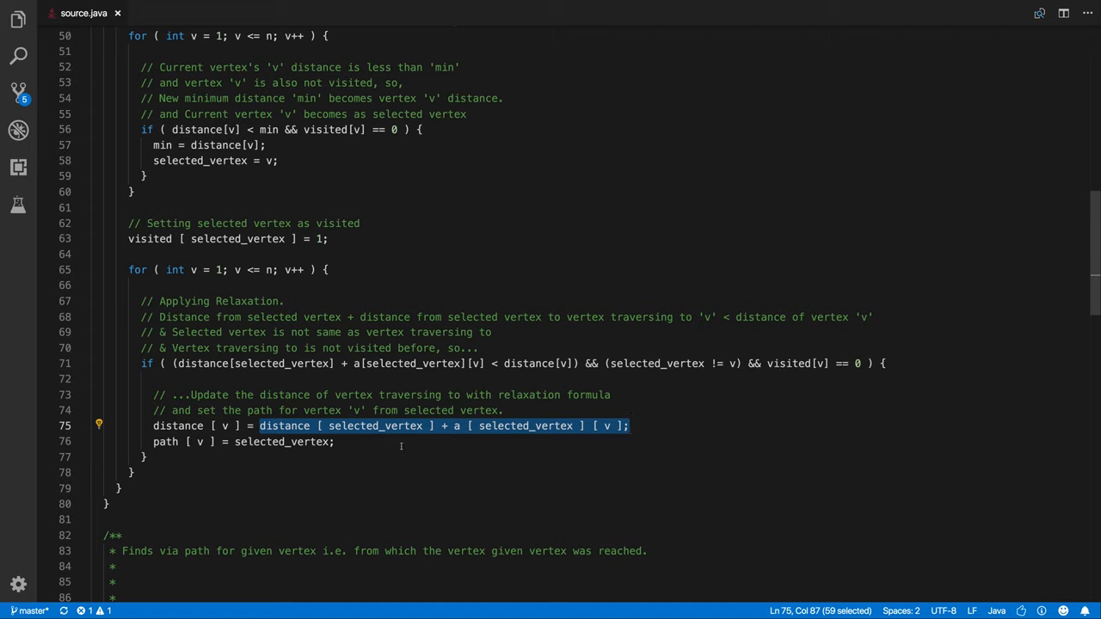
click(334, 441)
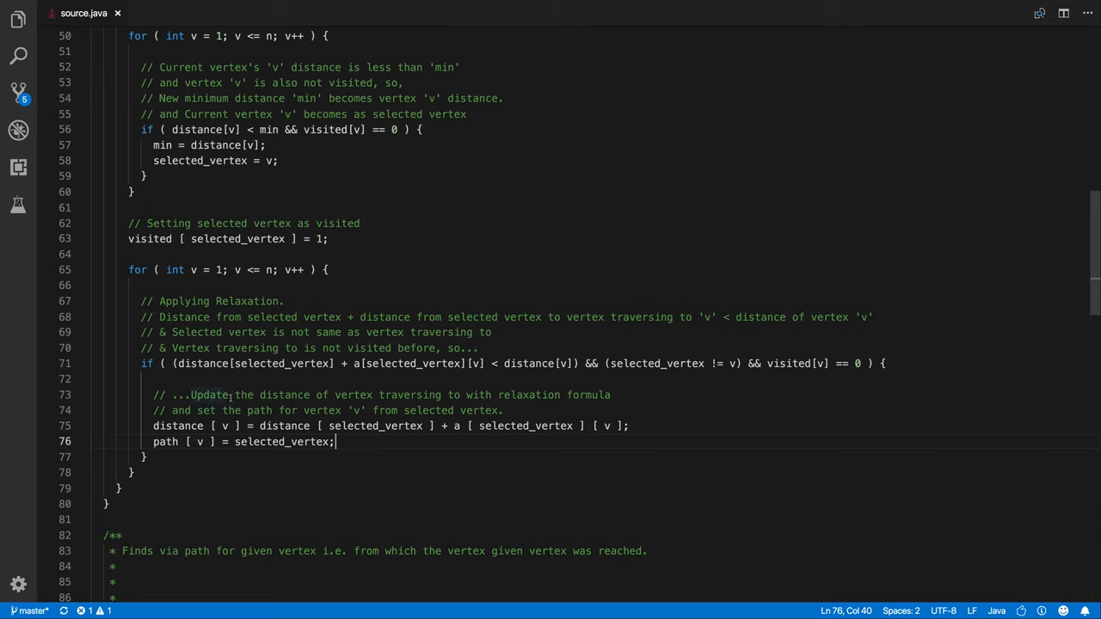
scroll(up, 3)
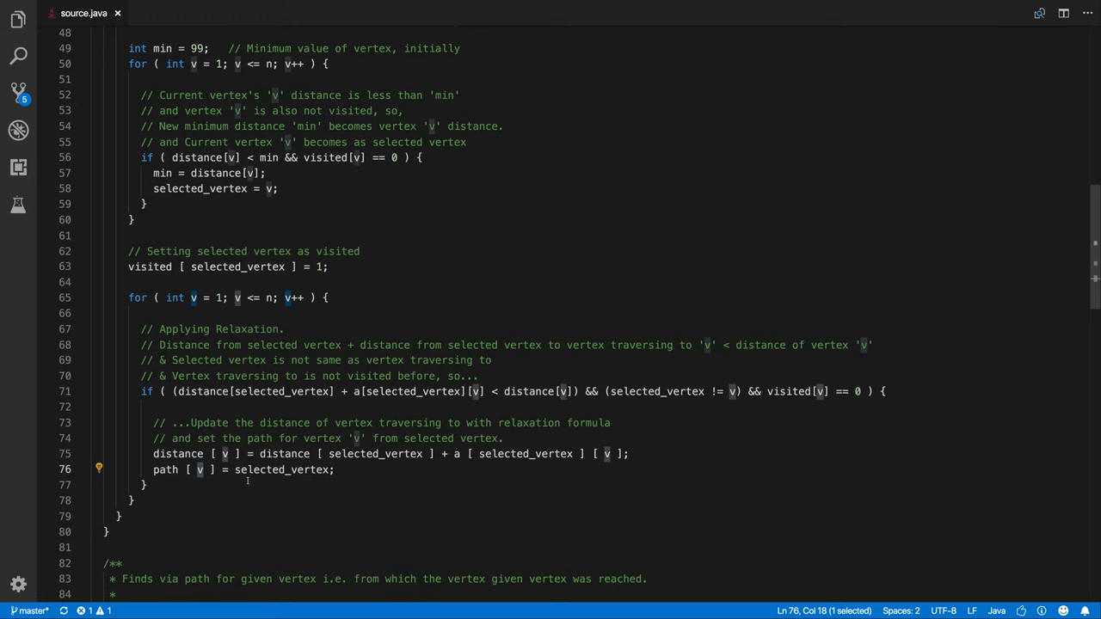
click(349, 469)
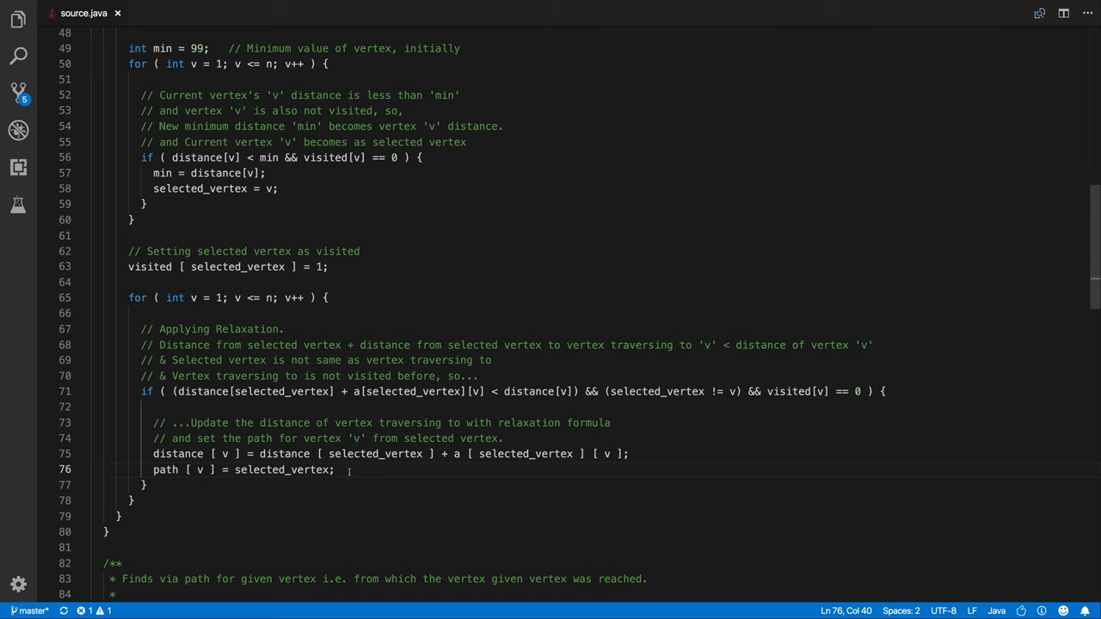
scroll(down, 3)
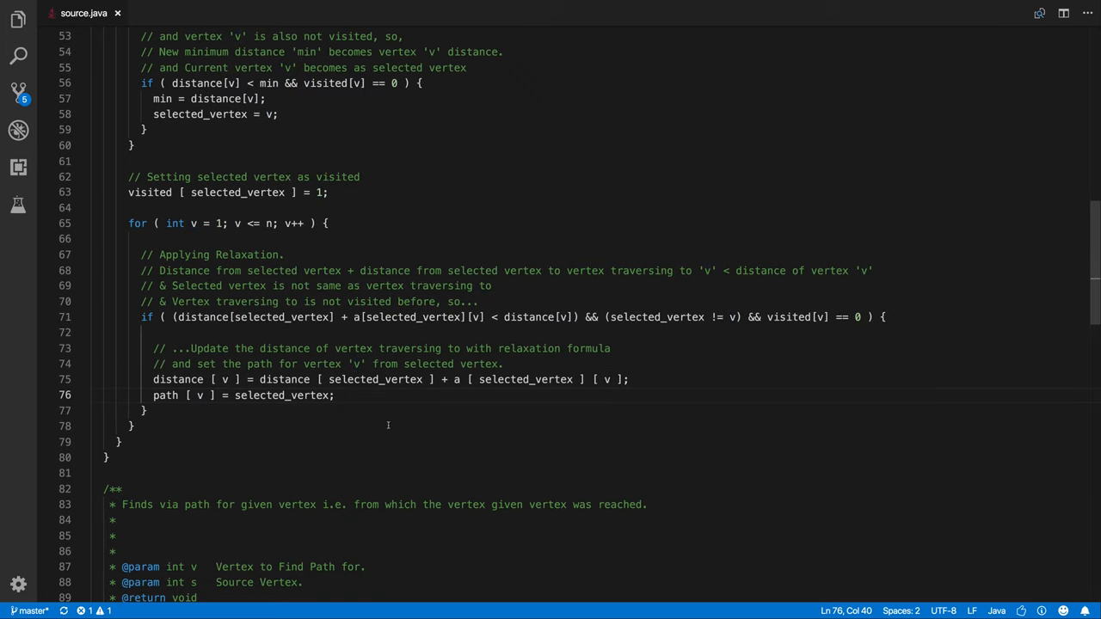
scroll(down, 3)
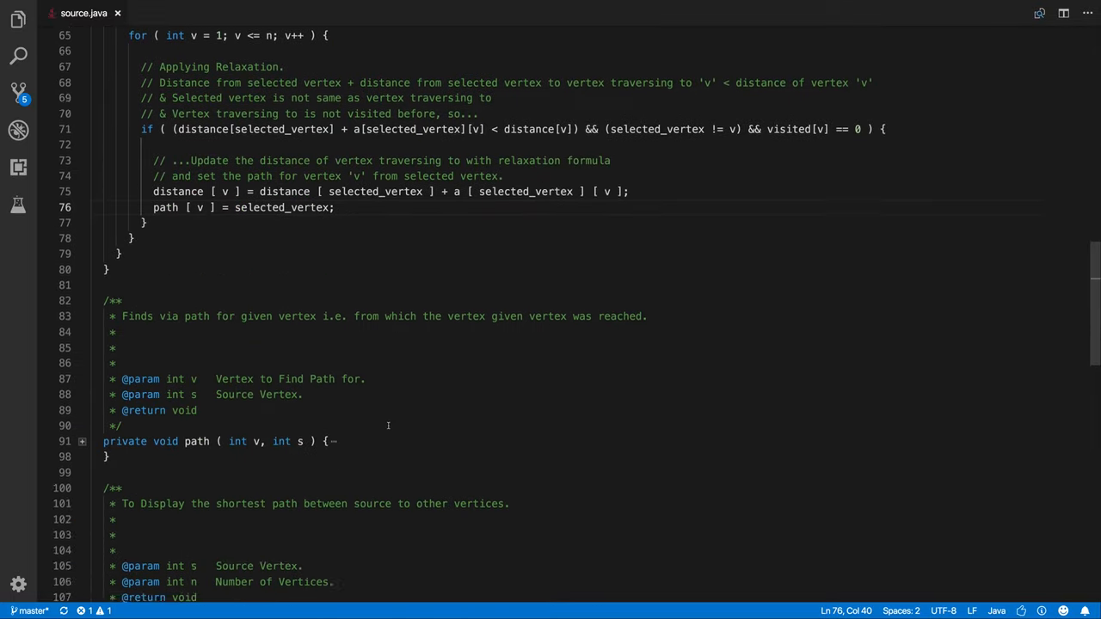
scroll(down, 3)
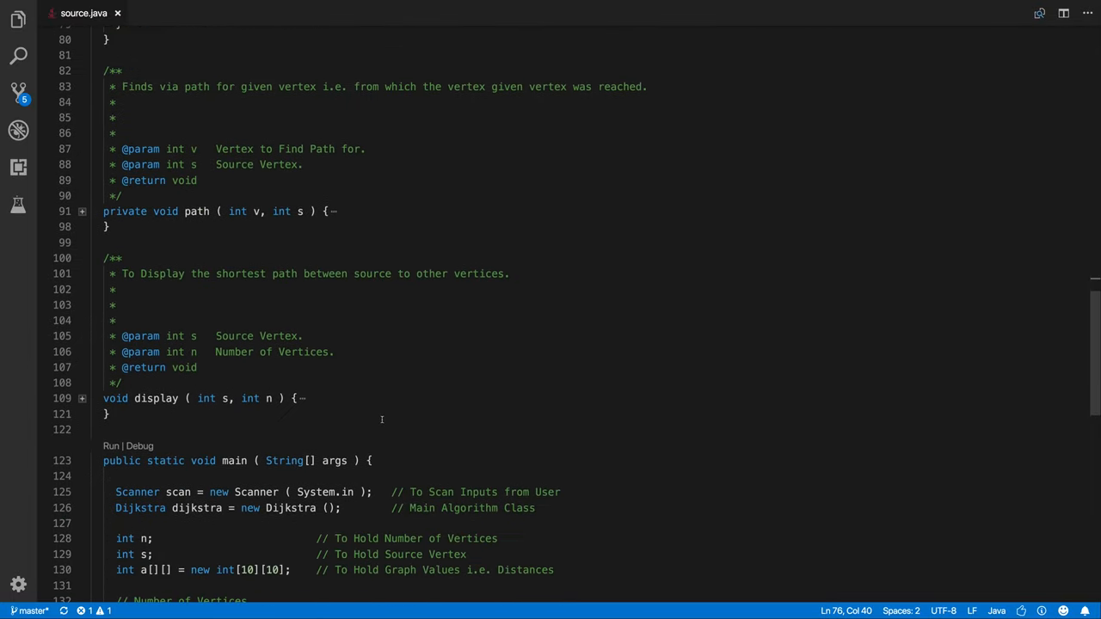
click(82, 398)
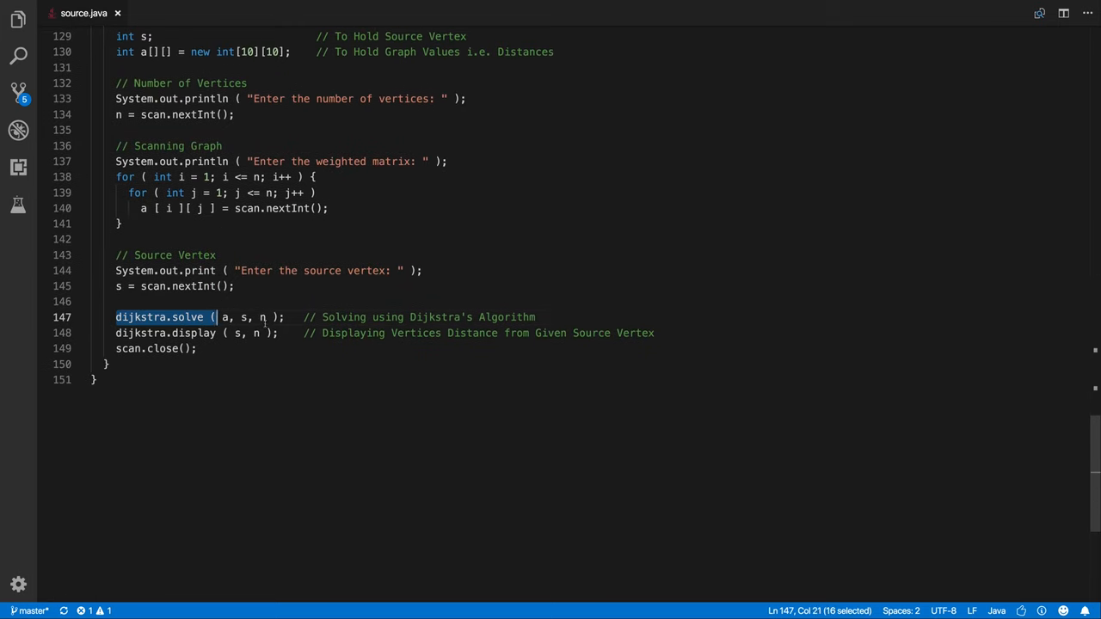
scroll(up, 3)
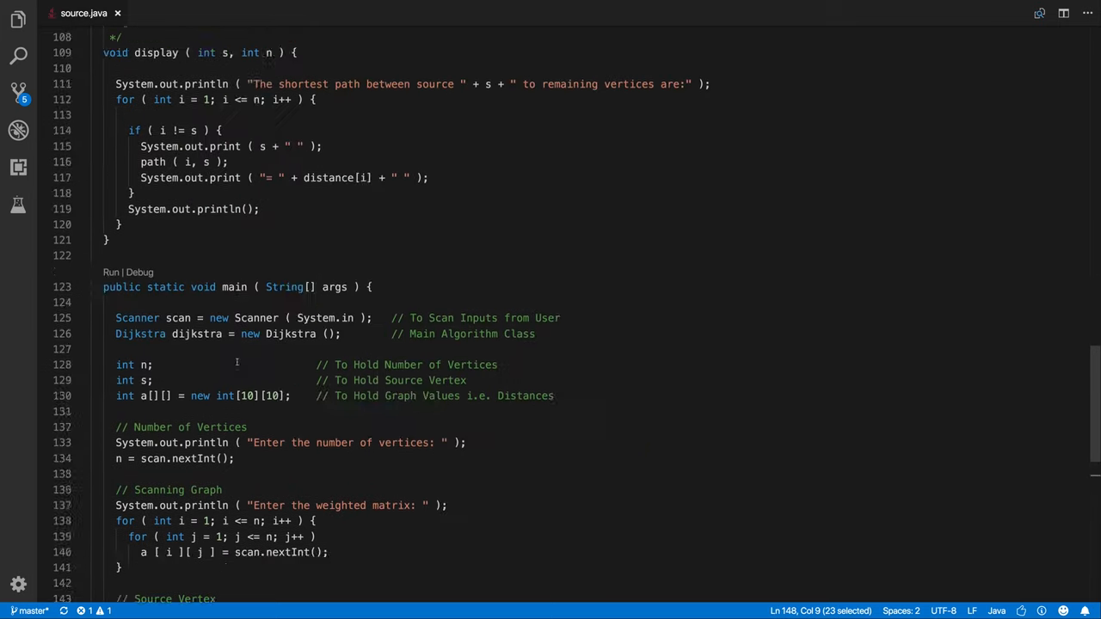
scroll(up, 3)
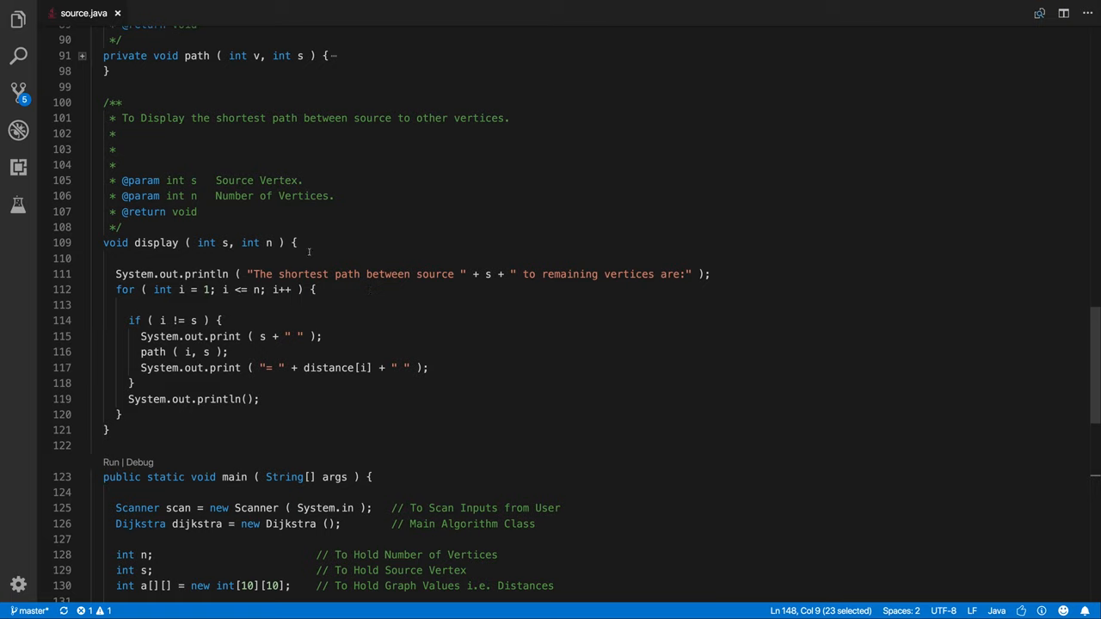
mouse_move(623, 281)
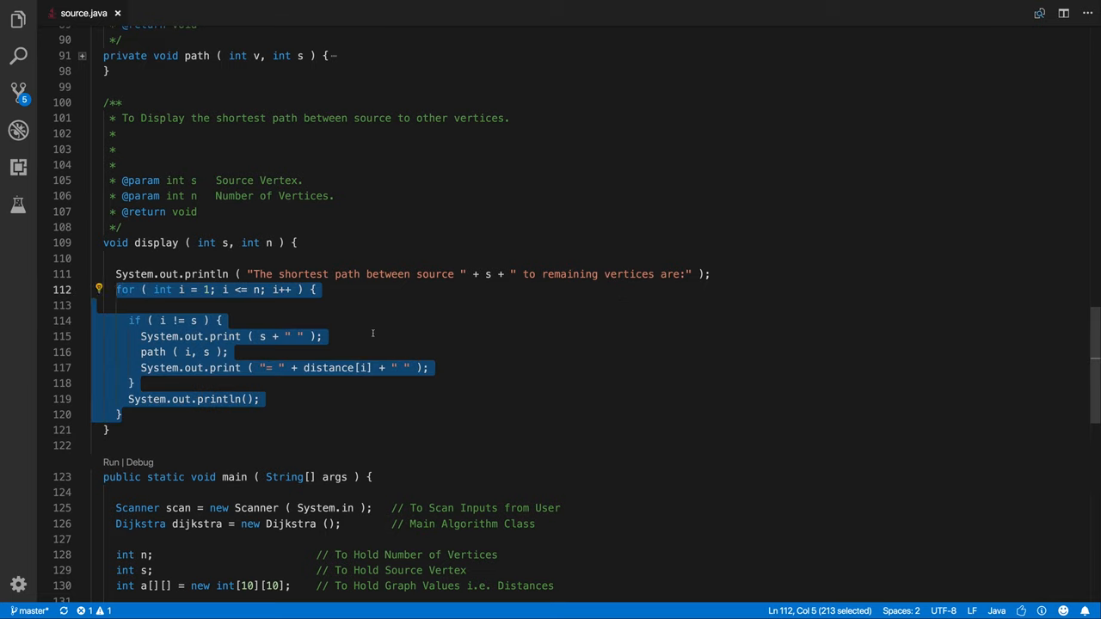
click(162, 320)
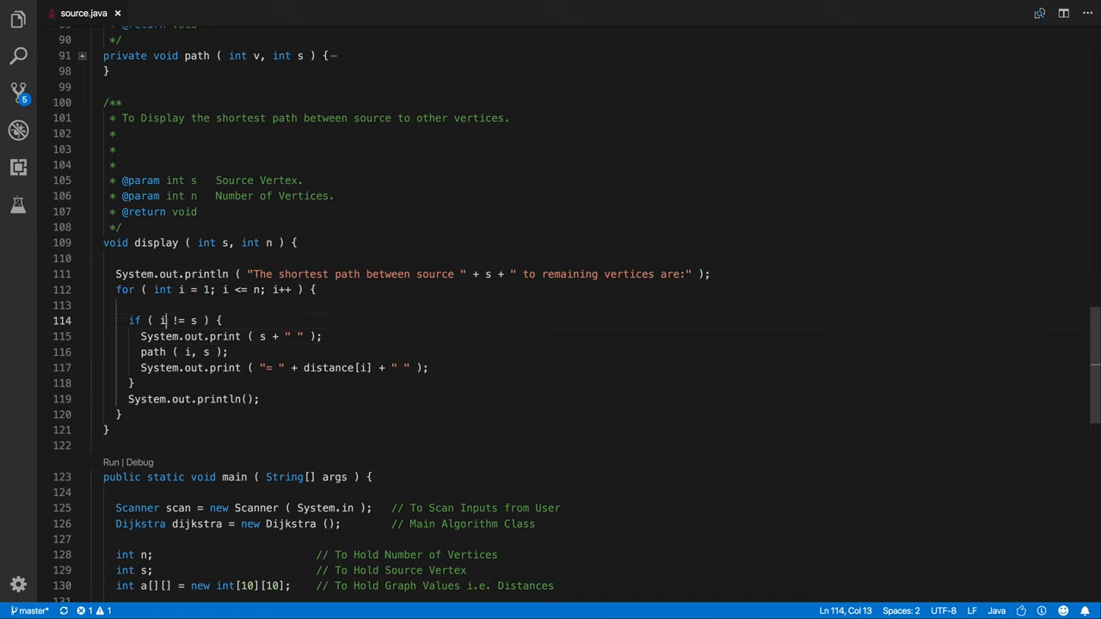
double_click(192, 320)
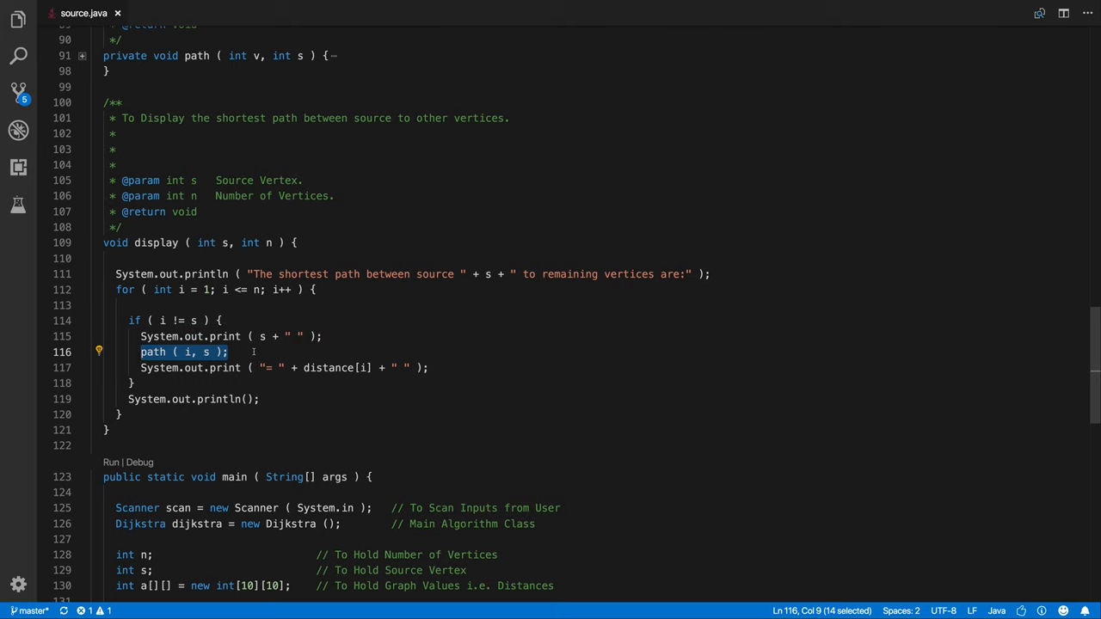
scroll(up, 3)
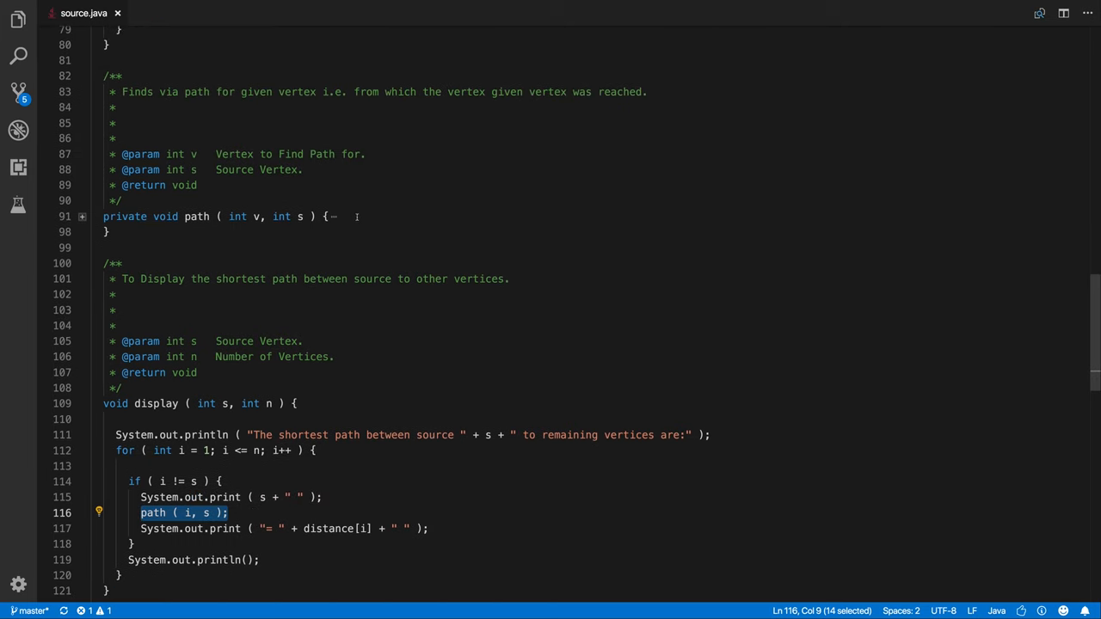
click(80, 215)
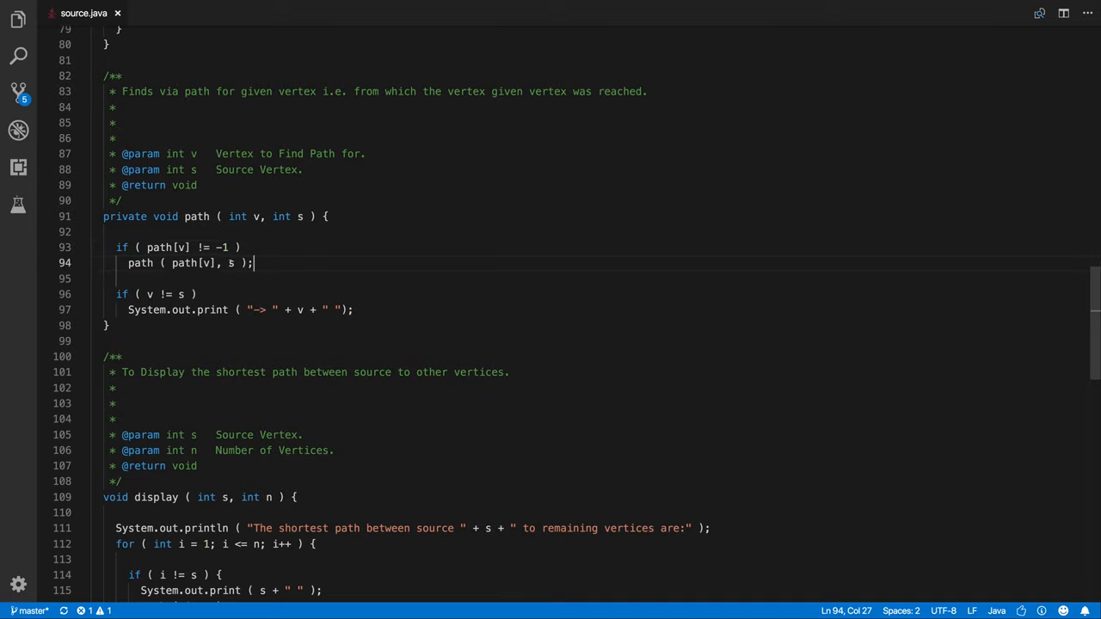
double_click(193, 263)
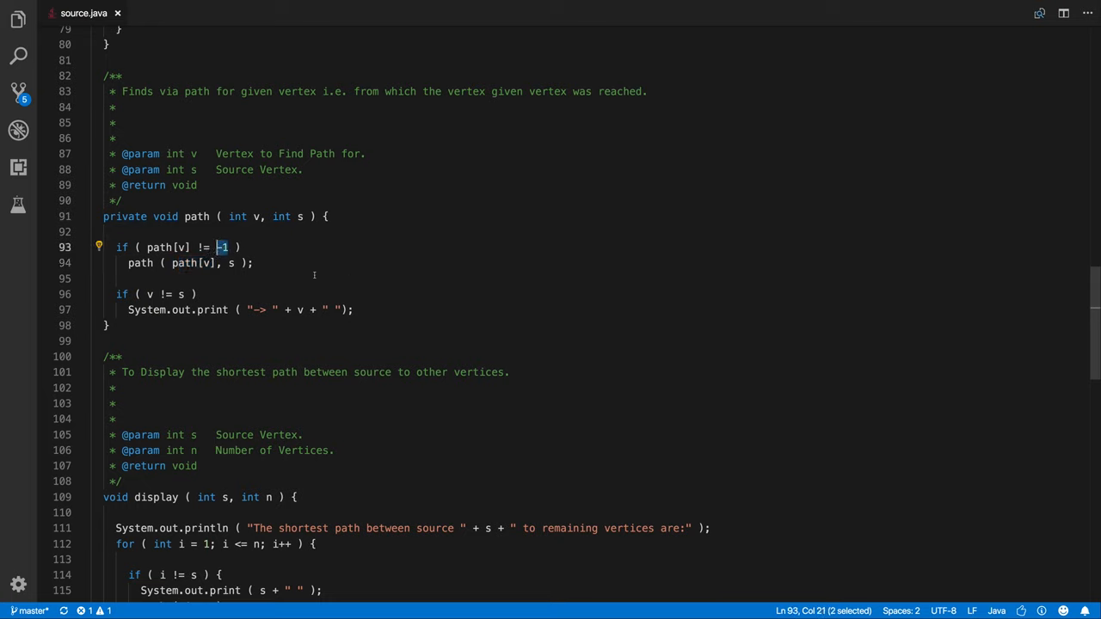
mouse_move(258, 258)
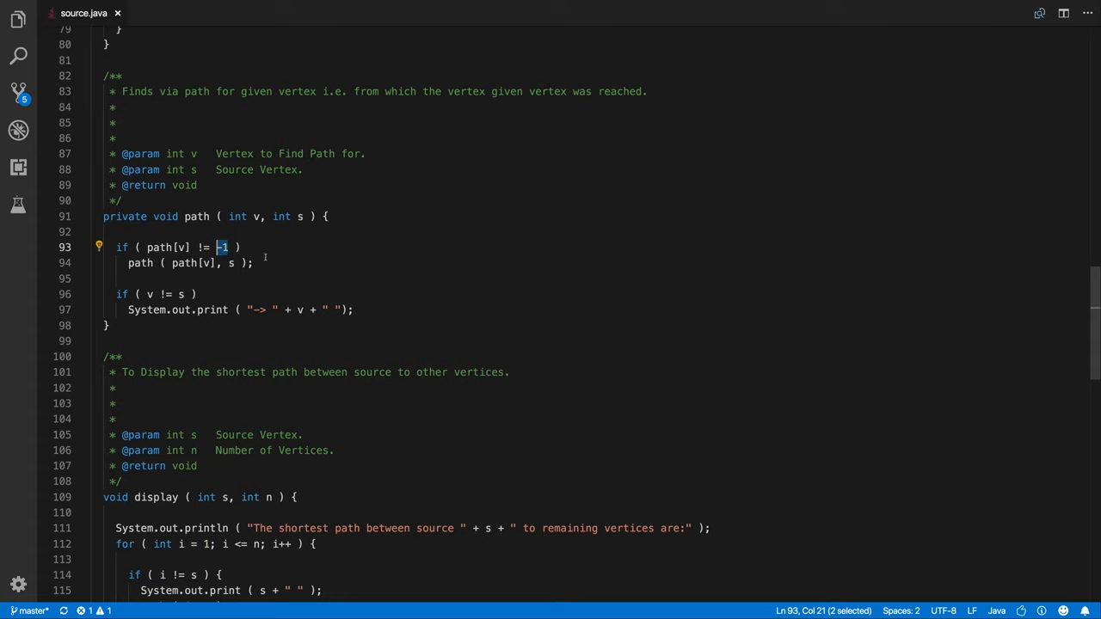
scroll(down, 3)
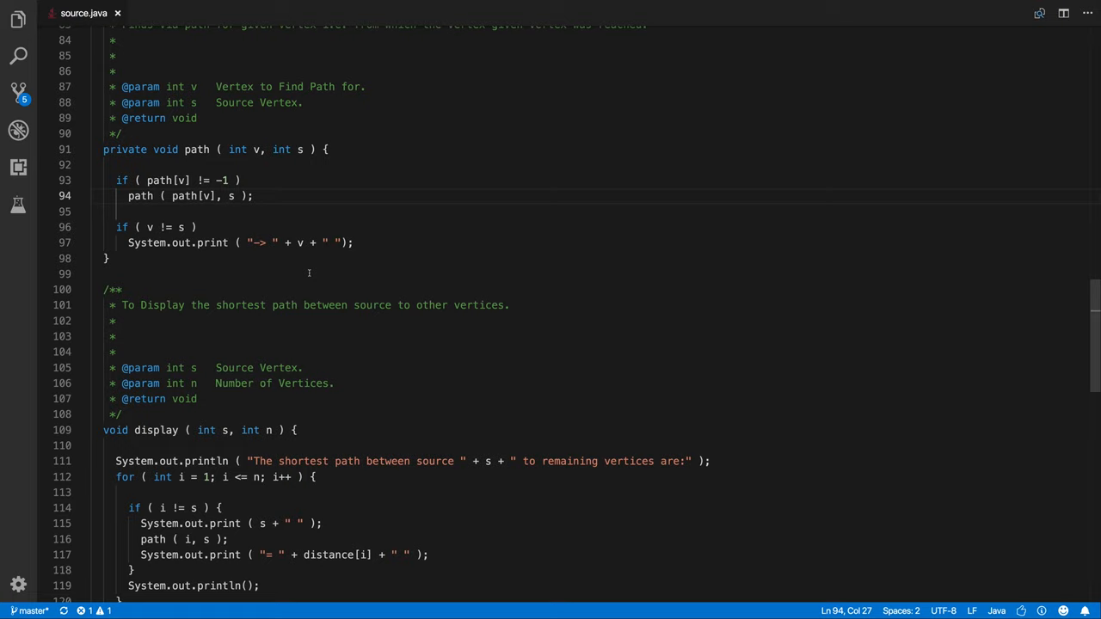
mouse_move(204, 261)
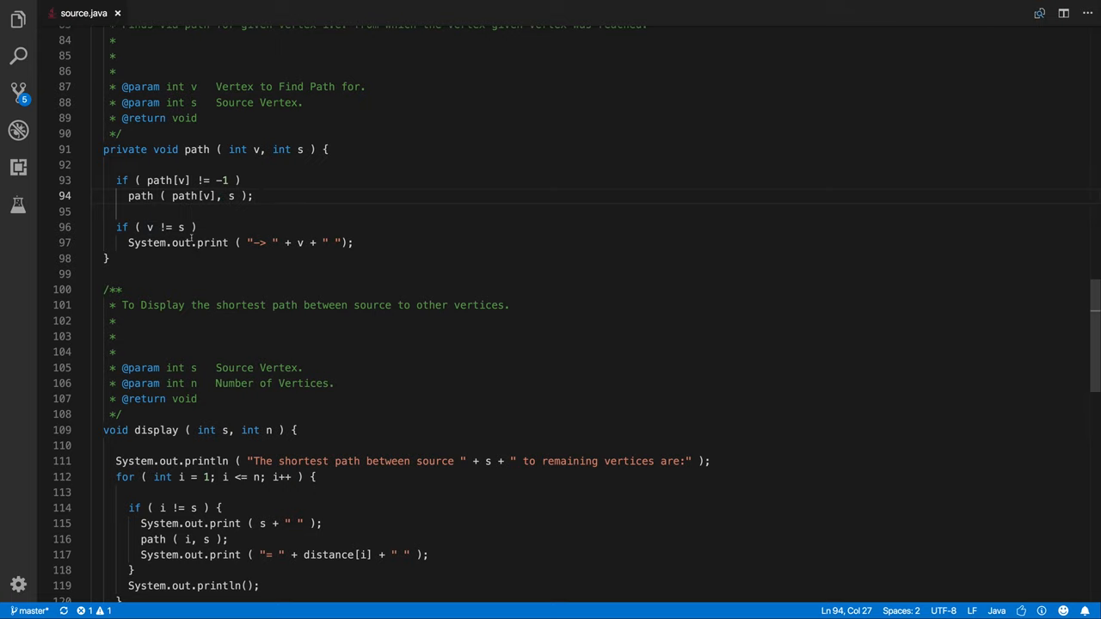
scroll(down, 3)
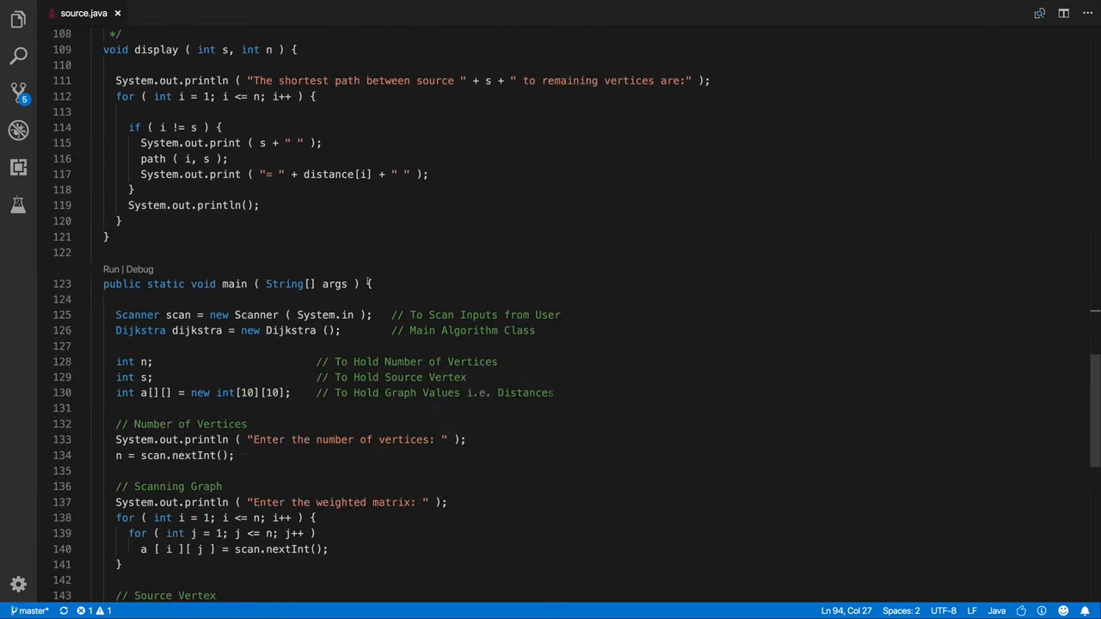
scroll(up, 3)
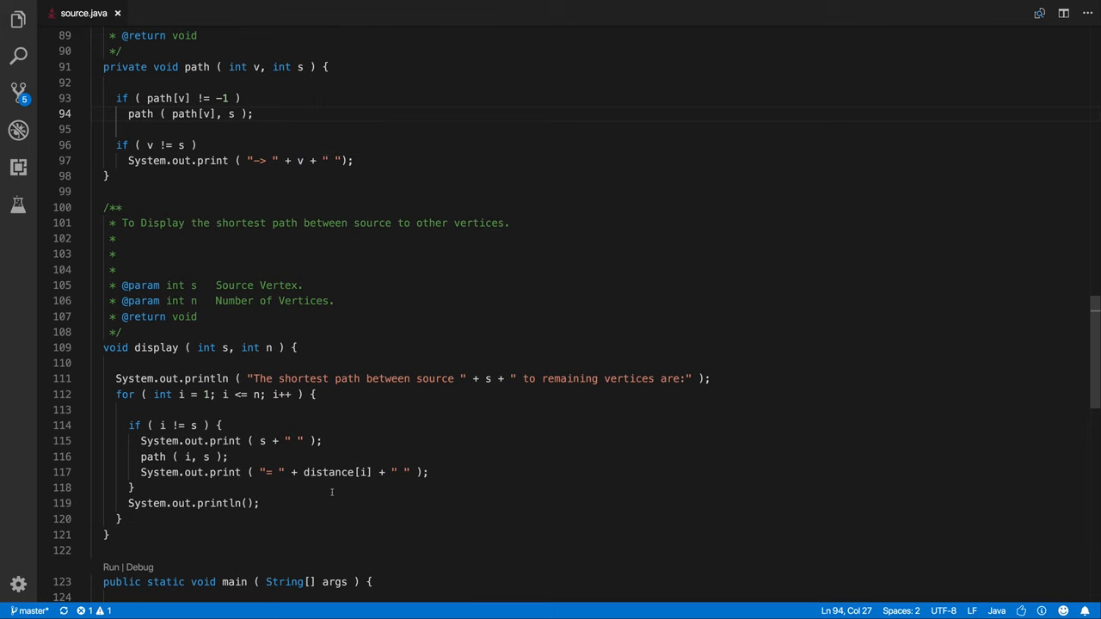
scroll(down, 3)
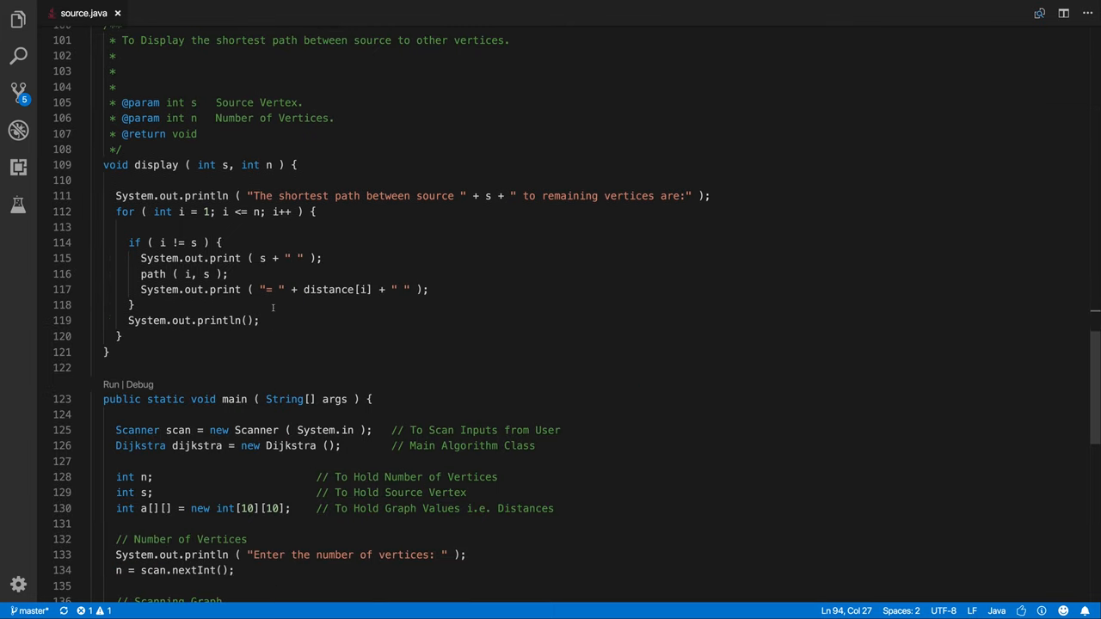
scroll(down, 3)
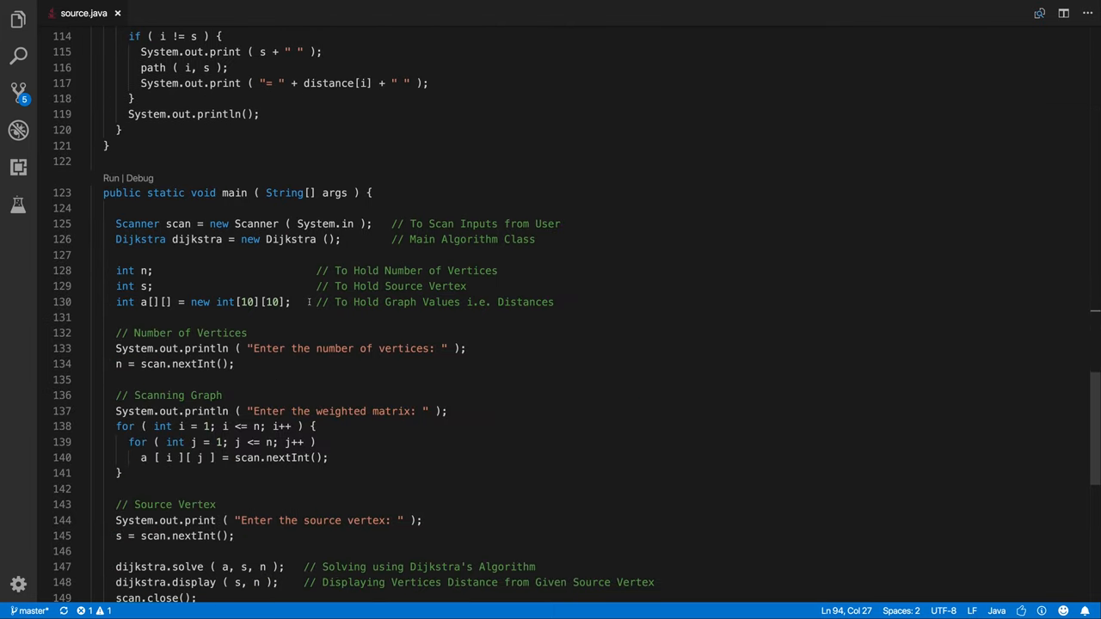
scroll(up, 3)
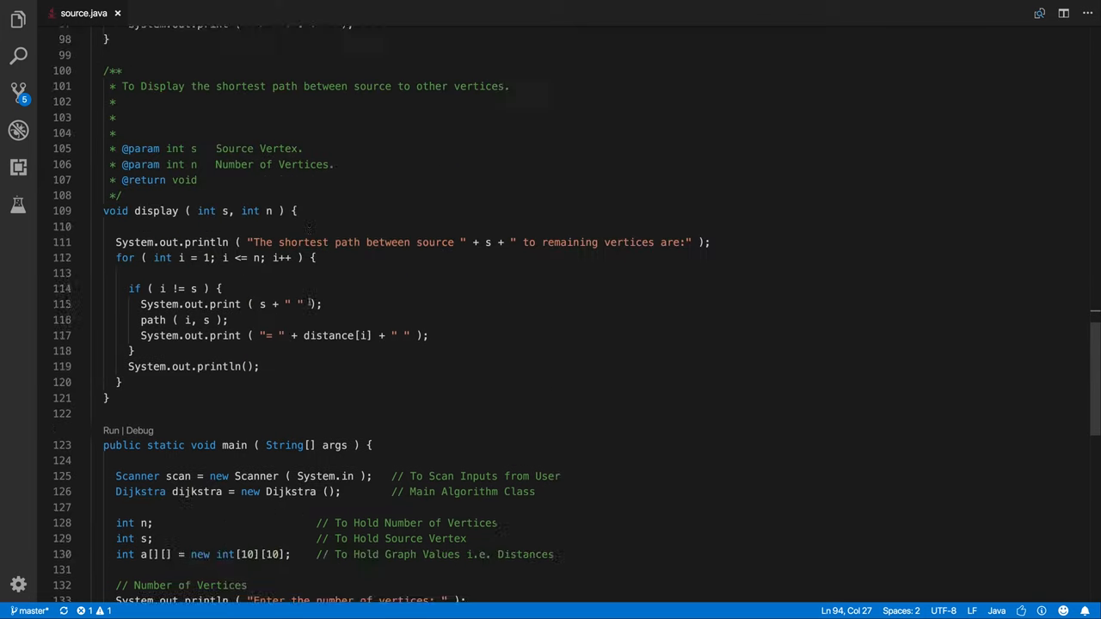
scroll(up, 3)
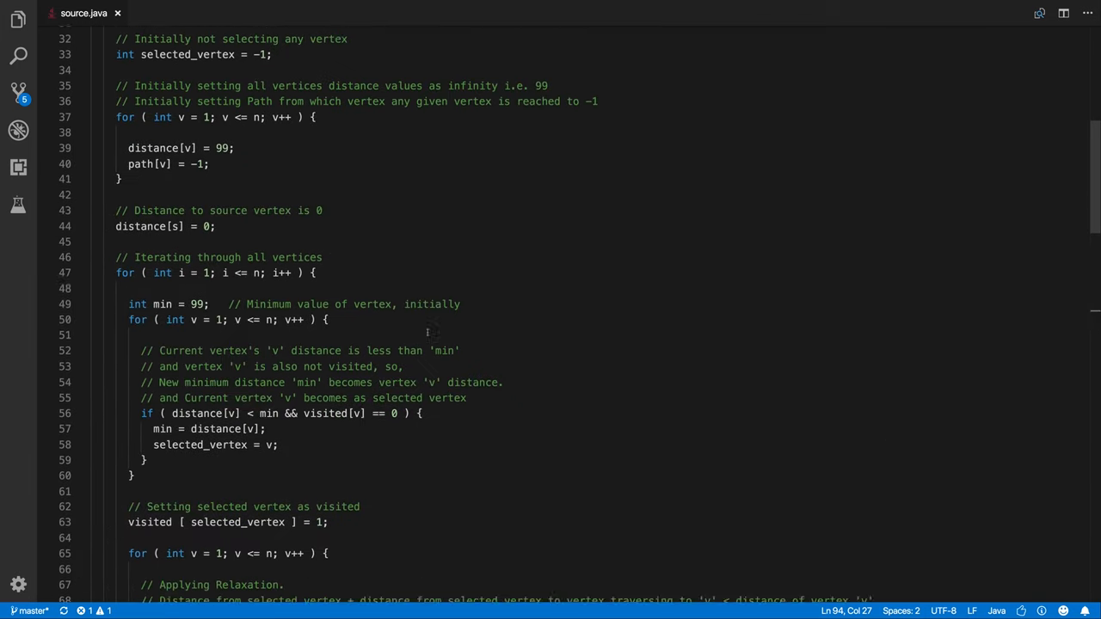
scroll(up, 3)
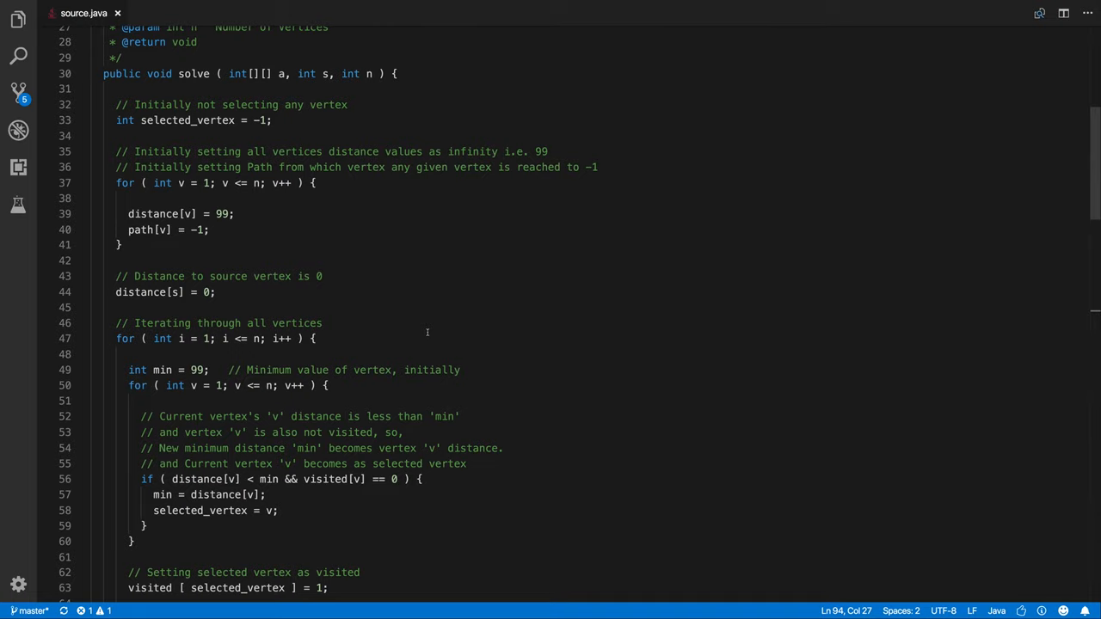
scroll(up, 3)
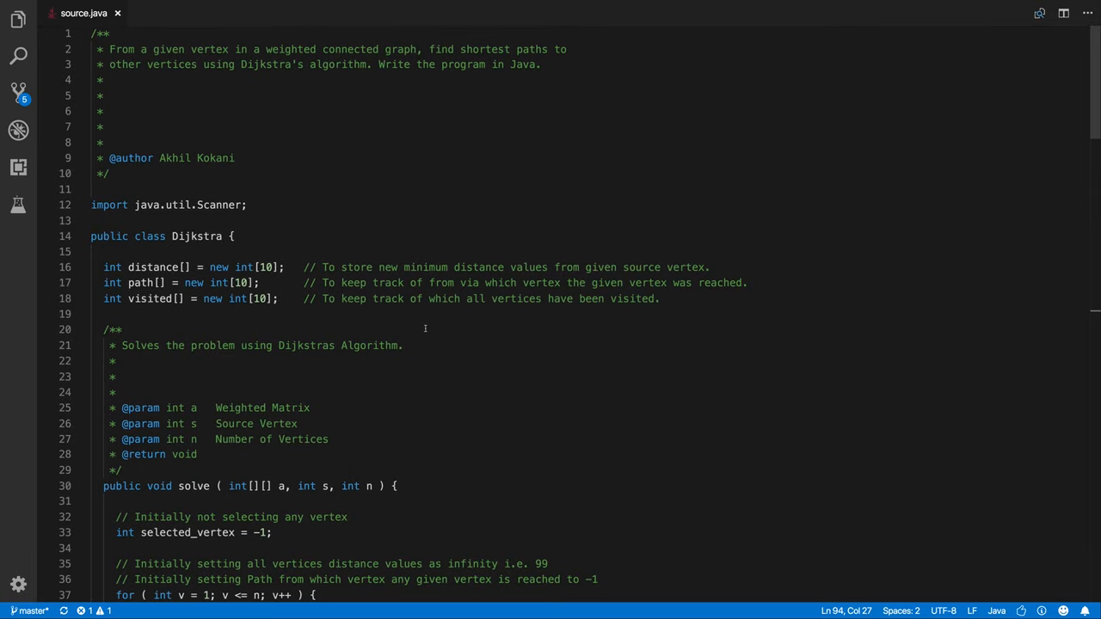
scroll(down, 3)
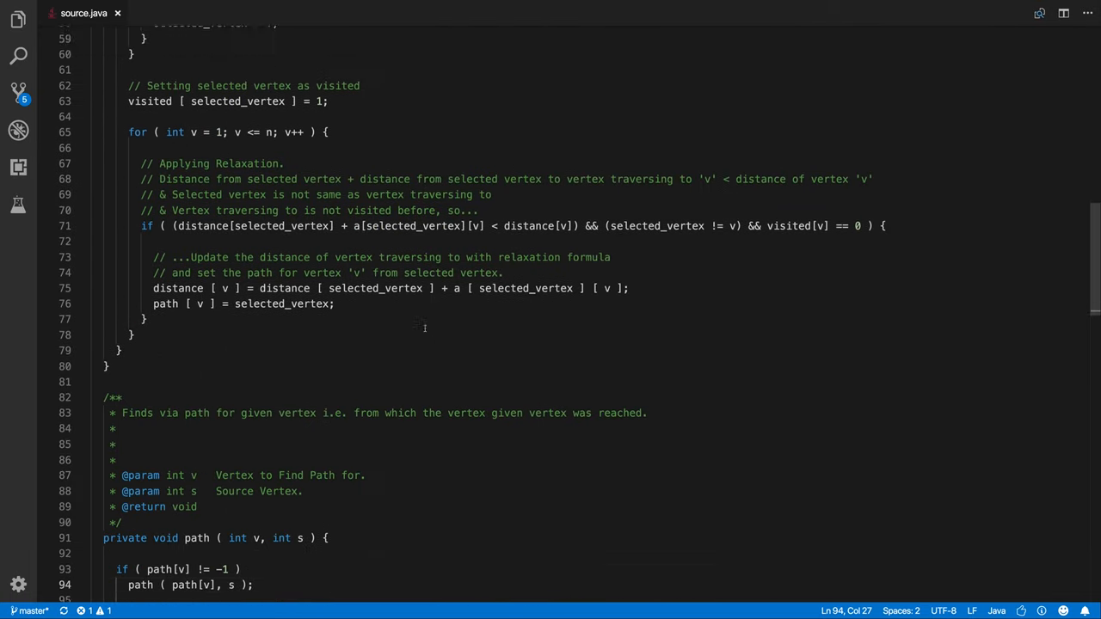
scroll(down, 3)
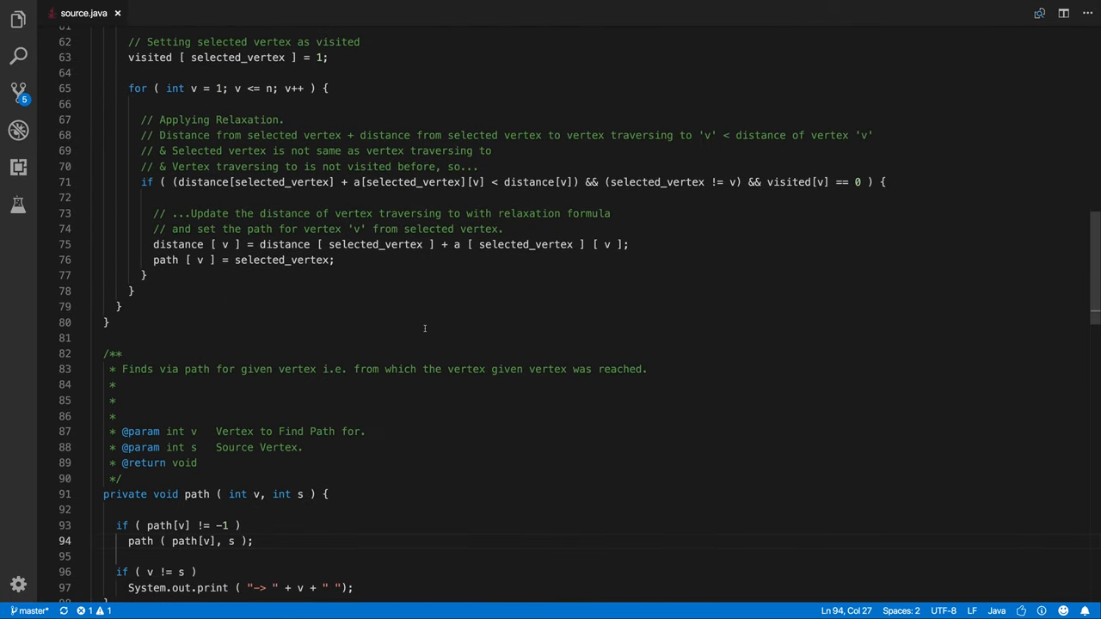
scroll(up, 3)
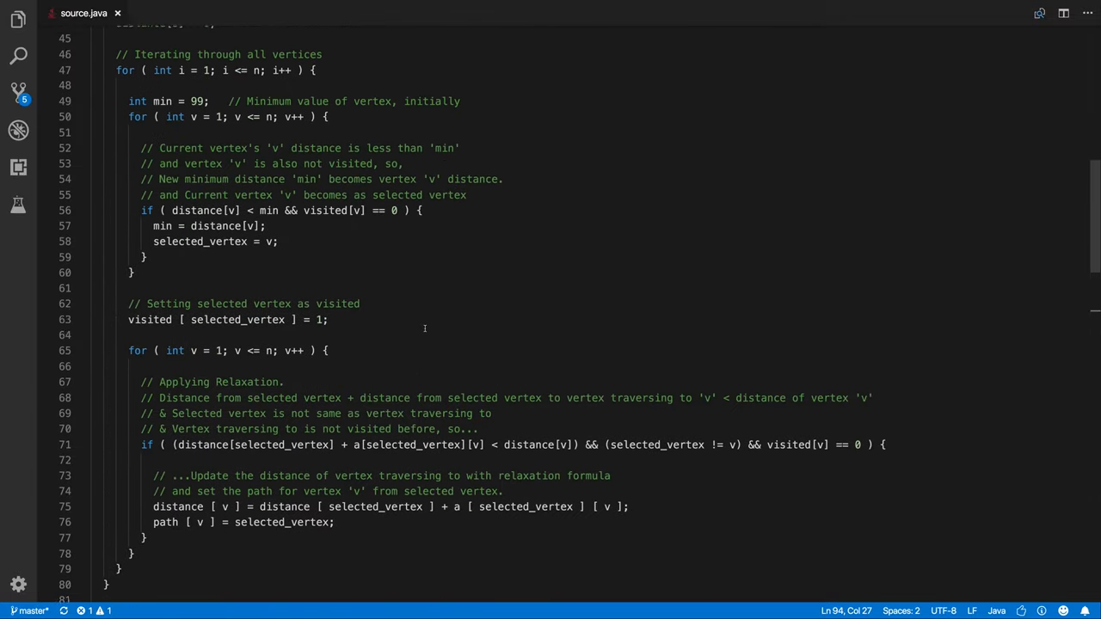
scroll(up, 3)
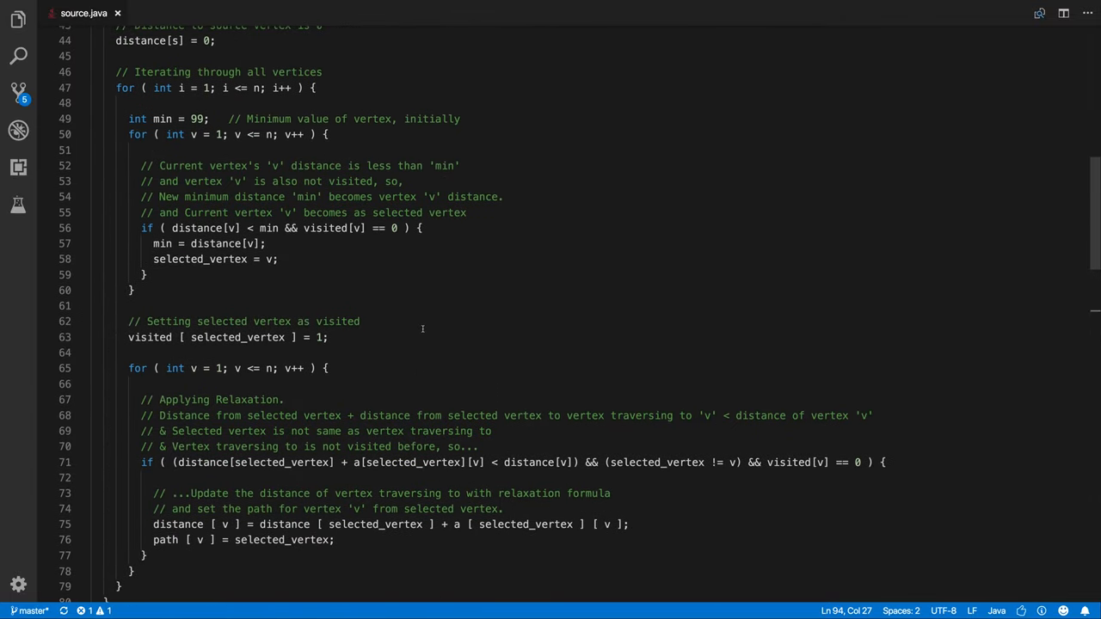
scroll(up, 3)
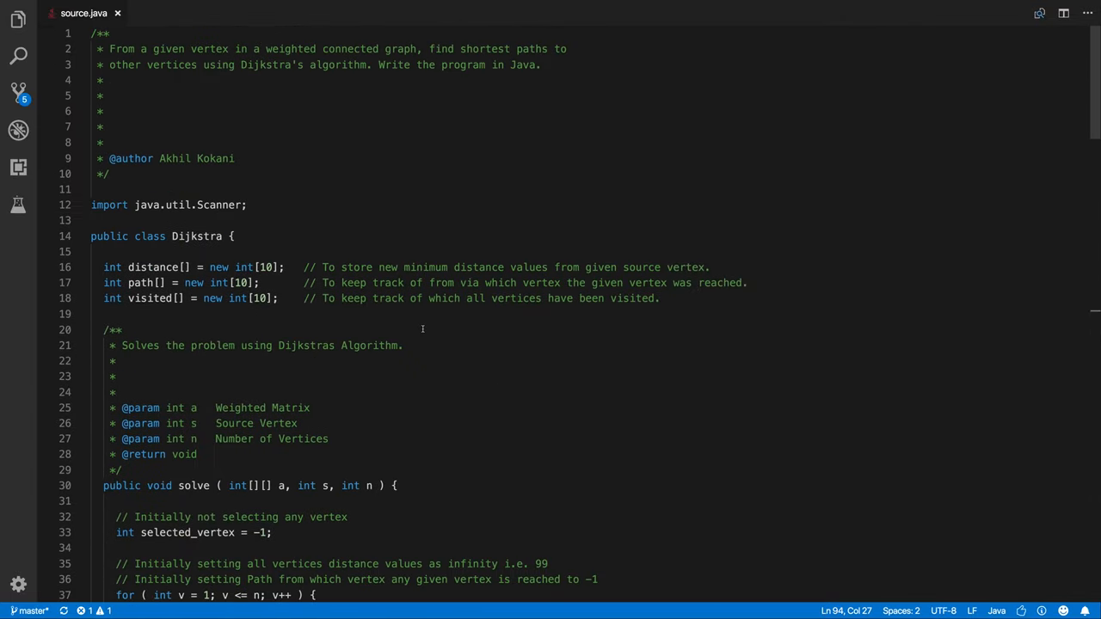
scroll(down, 3)
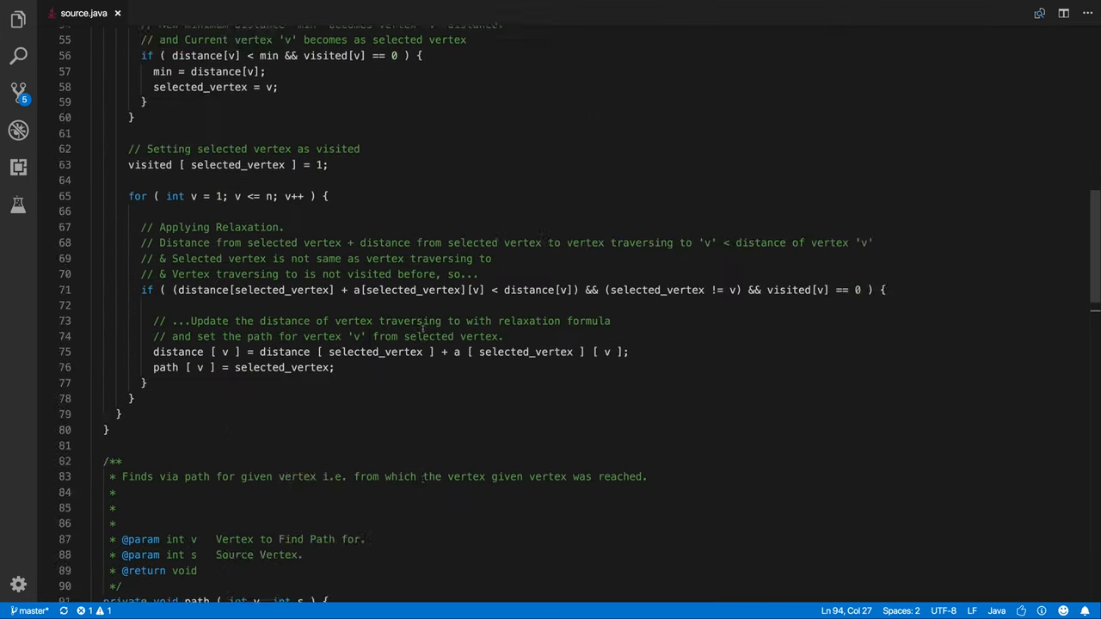
scroll(down, 3)
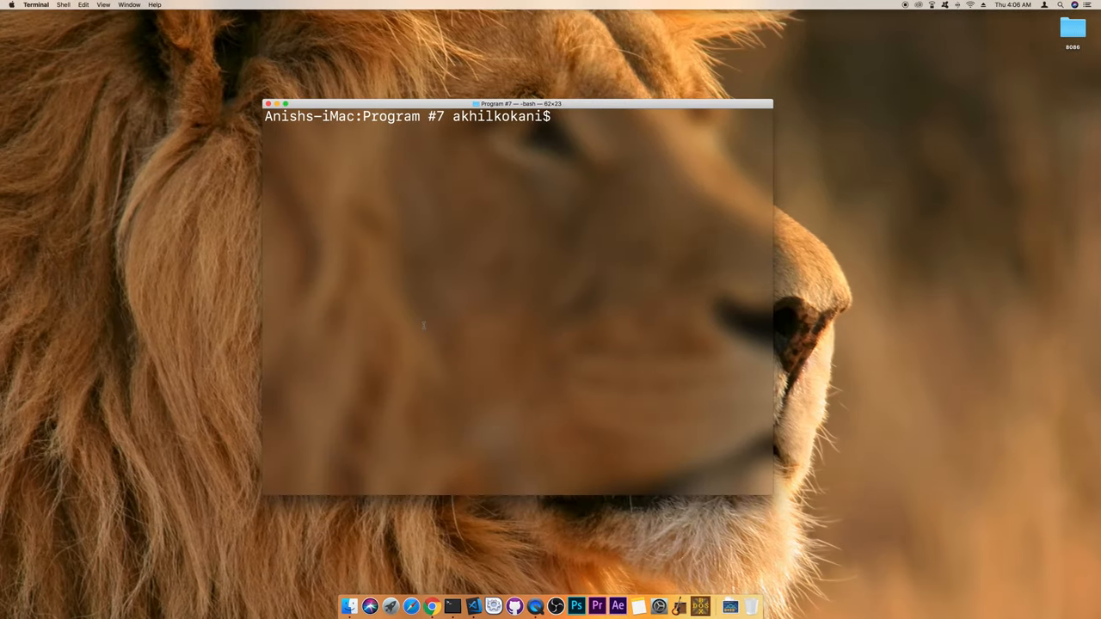
Launch the program with 'java source.java' in Terminal.
text(java)
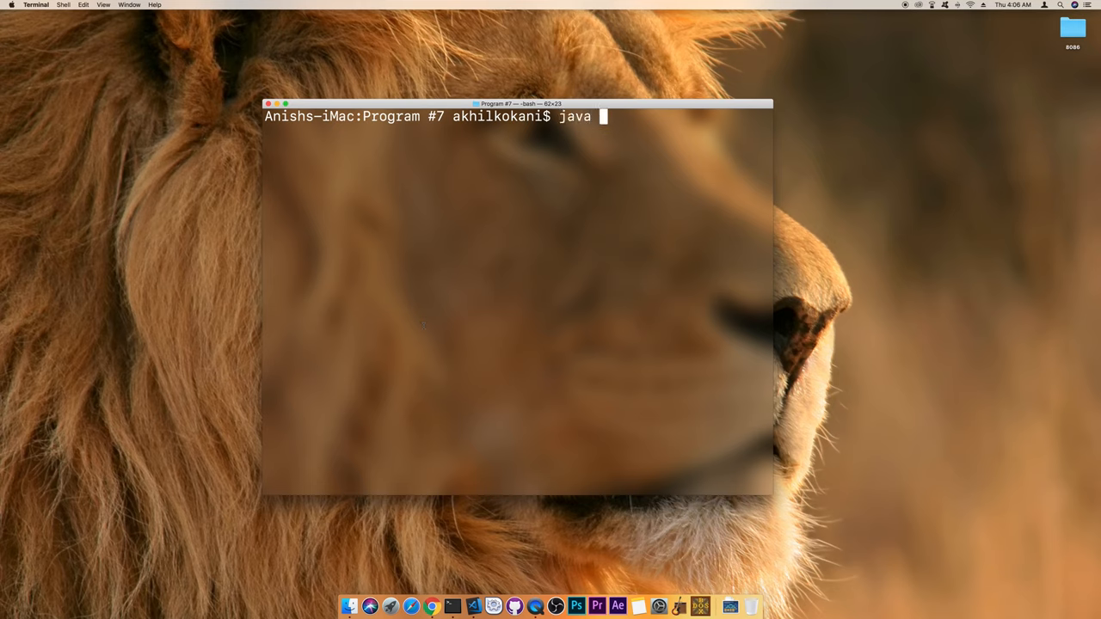
text(source.jav)
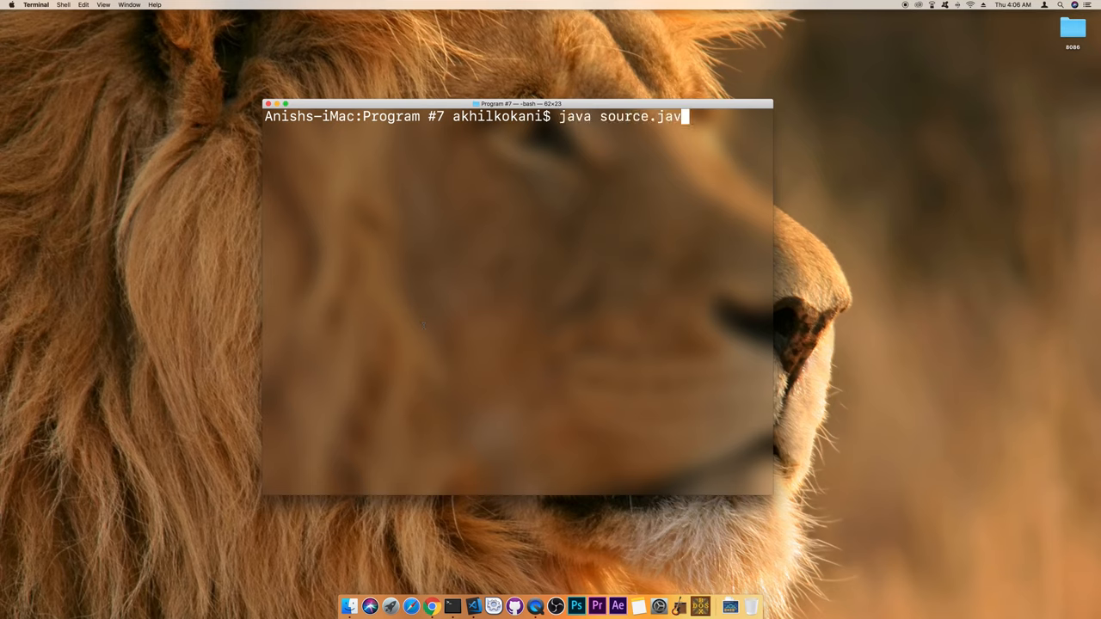
key(Return)
text(99 99 6 4 0)
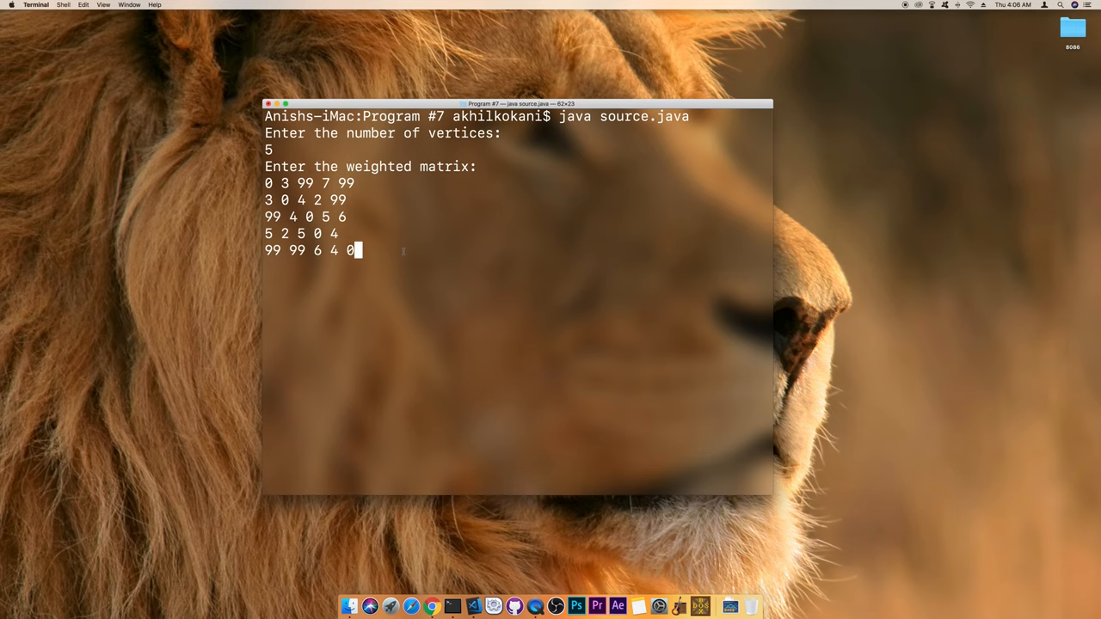
Submit the last matrix row and enter 1 as the source vertex.
key(Return)
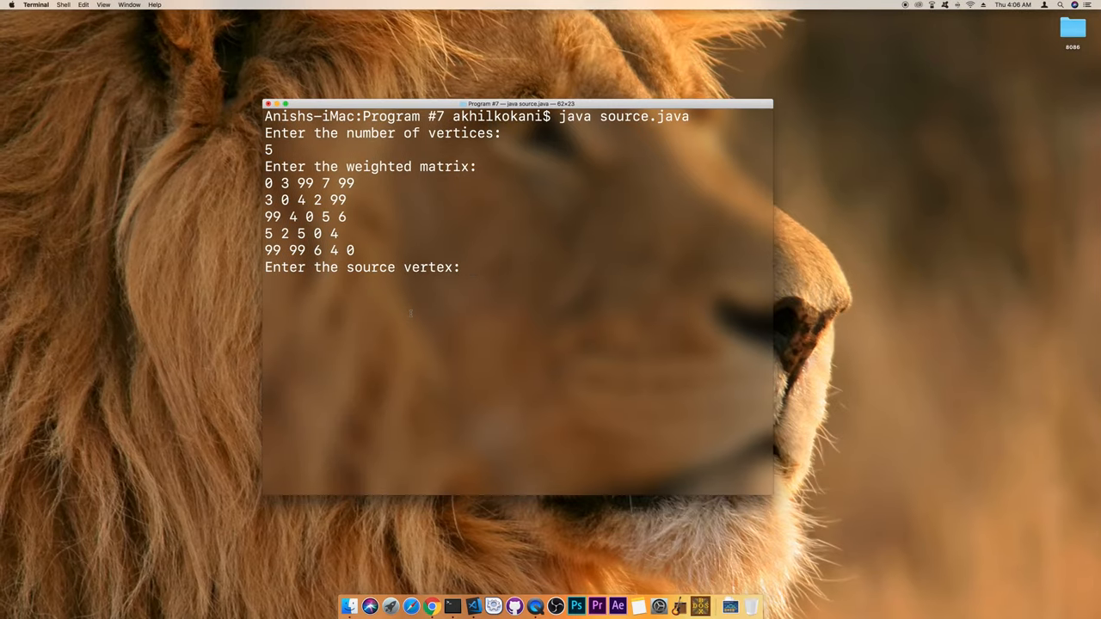
text(1)
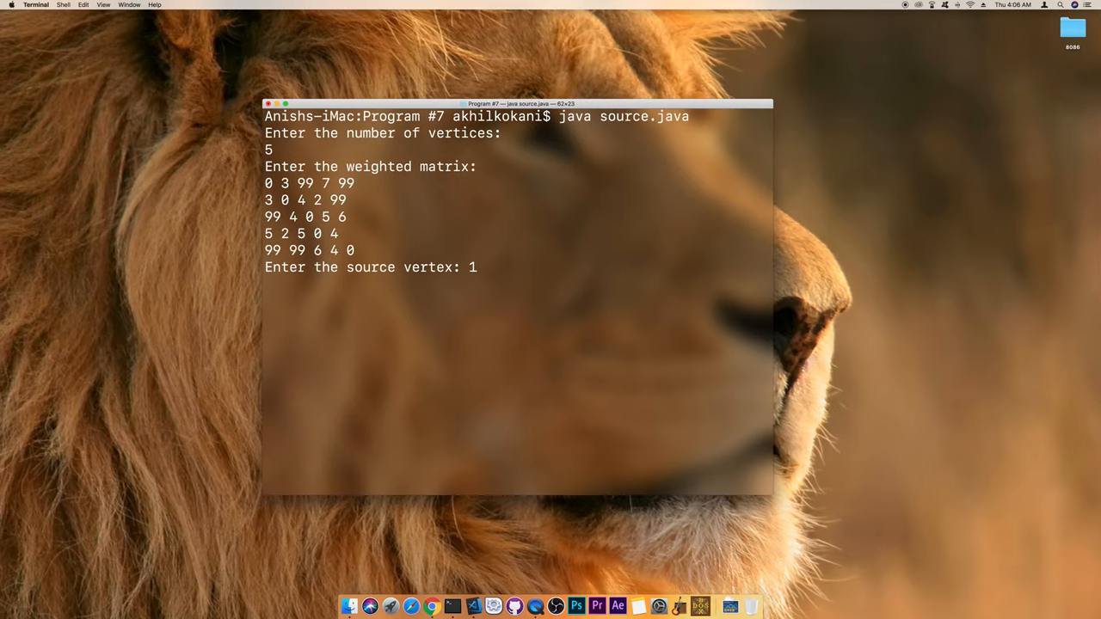
key(Return)
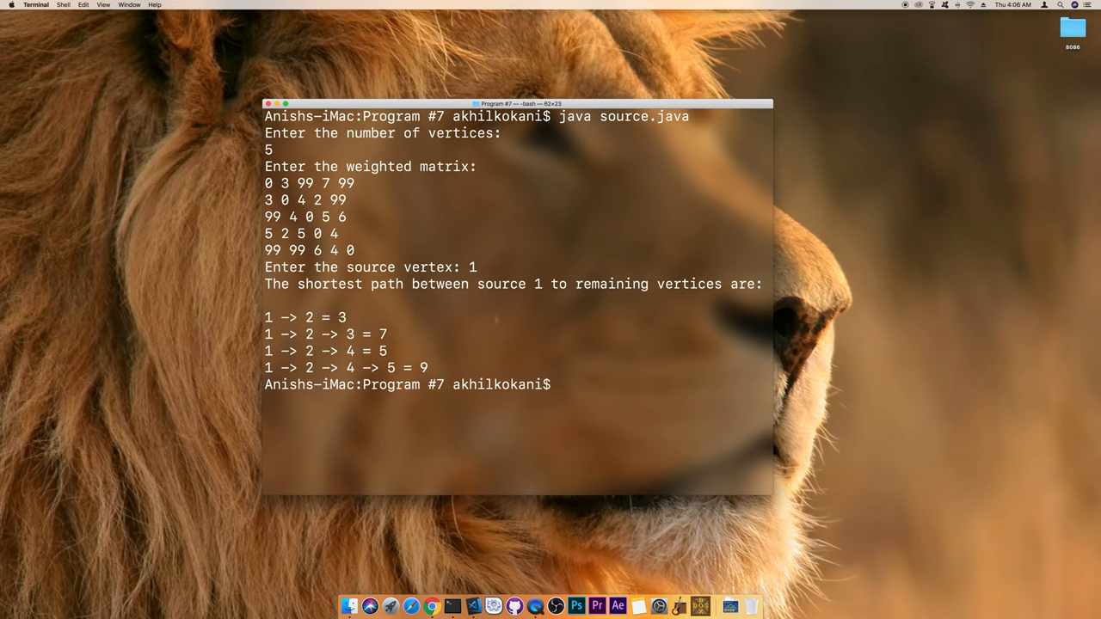